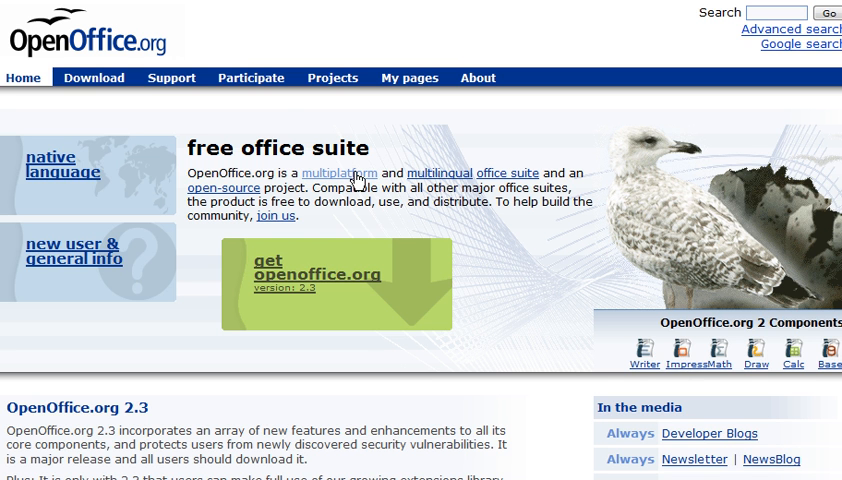
{"action": "mouse_move", "coordinate": [180, 48]}
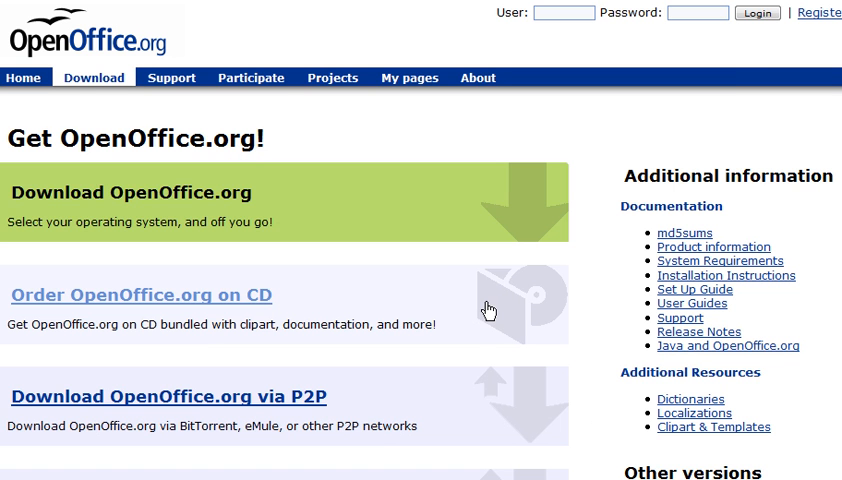
{"action": "mouse_move", "coordinate": [165, 197]}
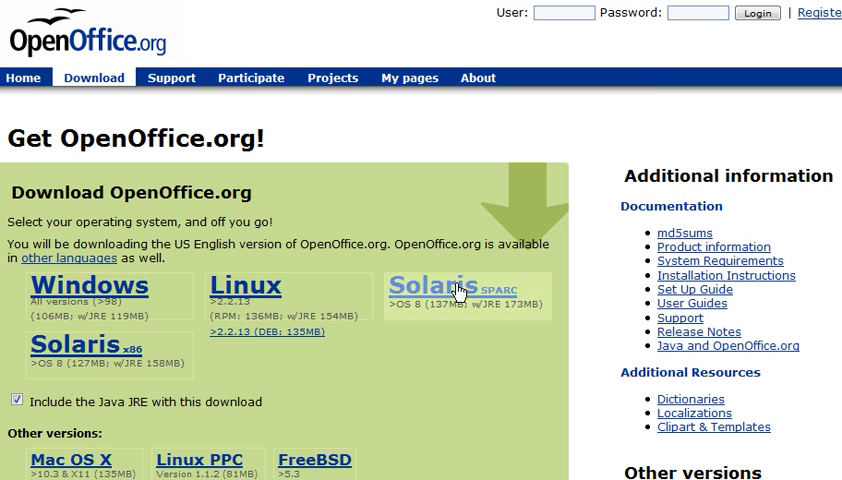
Step: Choose the Windows OpenOffice.org 2.3 download with Java JRE and reach 'continue to download'
{"action": "scroll", "scroll_direction": "down", "scroll_amount": 3}
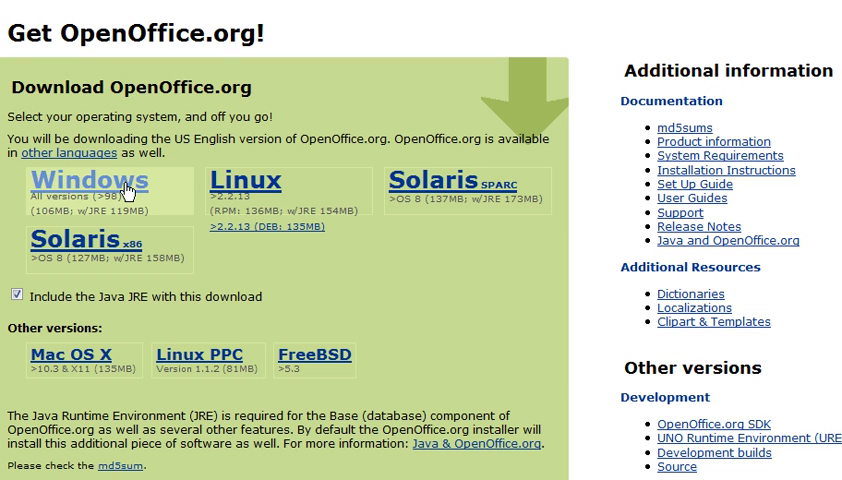
{"action": "left_click", "coordinate": [88, 181]}
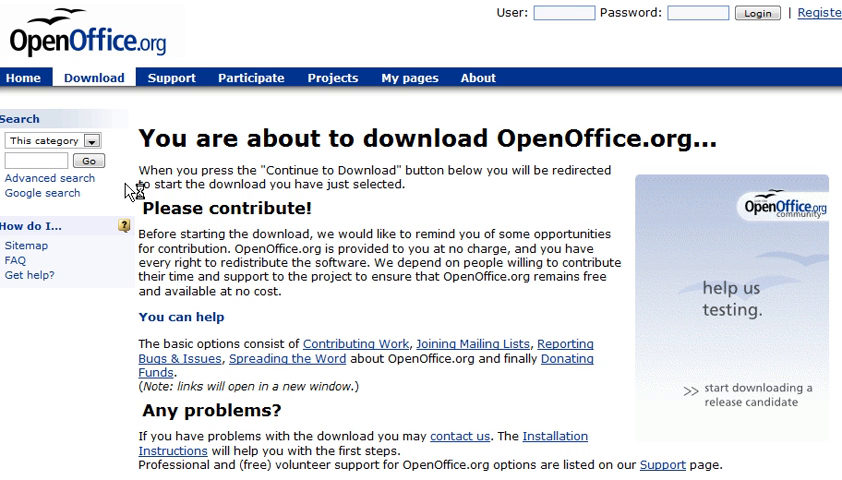
{"action": "mouse_move", "coordinate": [517, 233]}
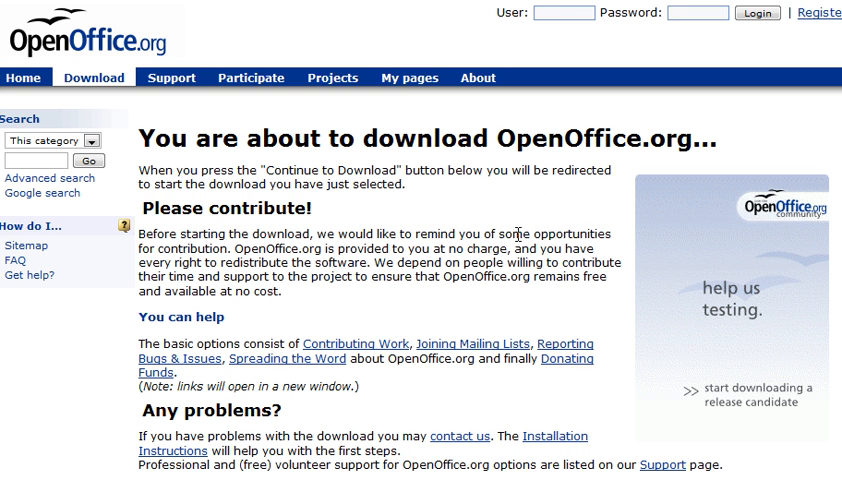
{"action": "scroll", "scroll_direction": "down", "scroll_amount": 3}
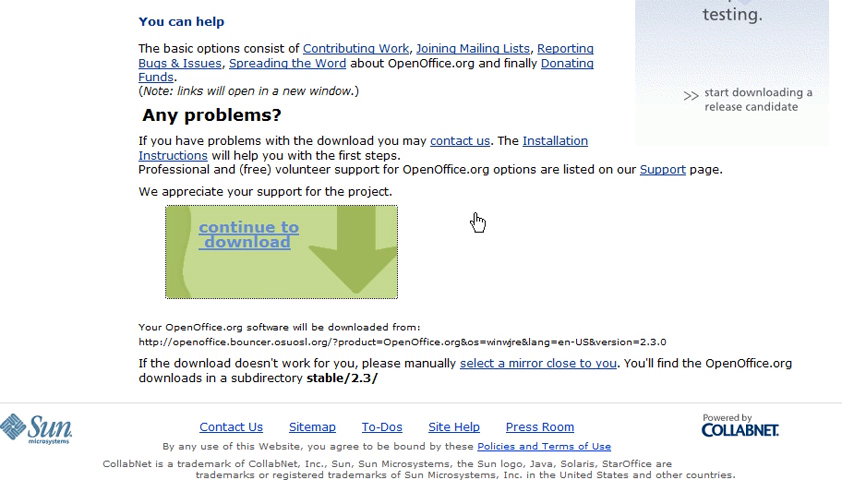
Step: Save the OpenOffice.org 2.3 Windows installer with Java to the Desktop
{"action": "left_click", "coordinate": [250, 240]}
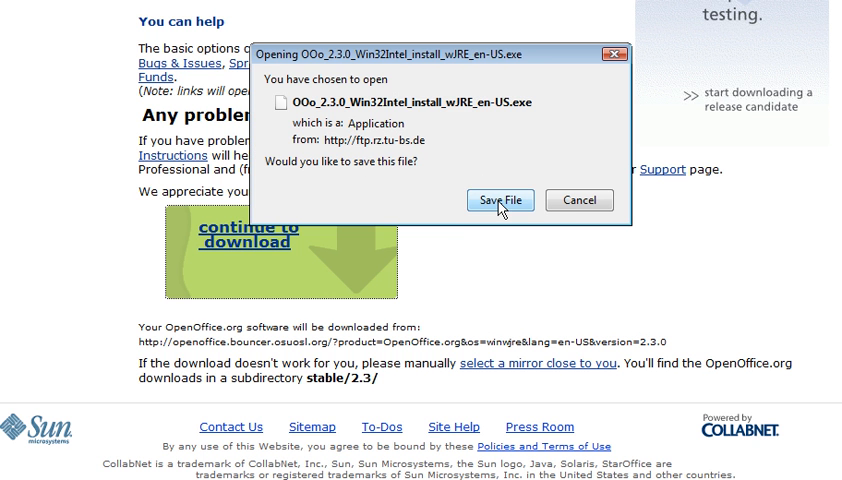
{"action": "left_click", "coordinate": [500, 200]}
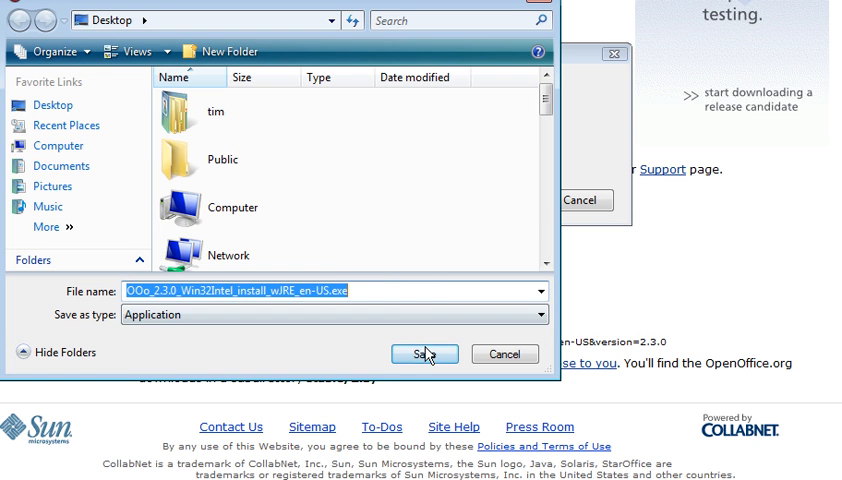
{"action": "left_click", "coordinate": [424, 354]}
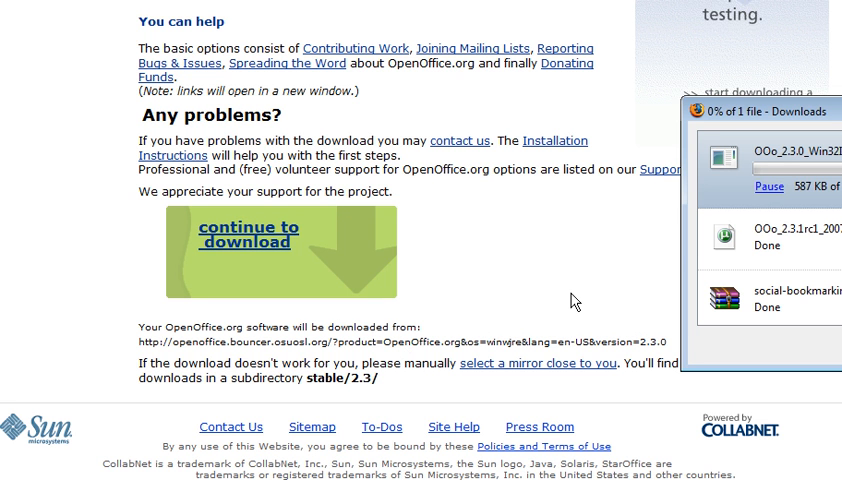
{"action": "mouse_move", "coordinate": [310, 258]}
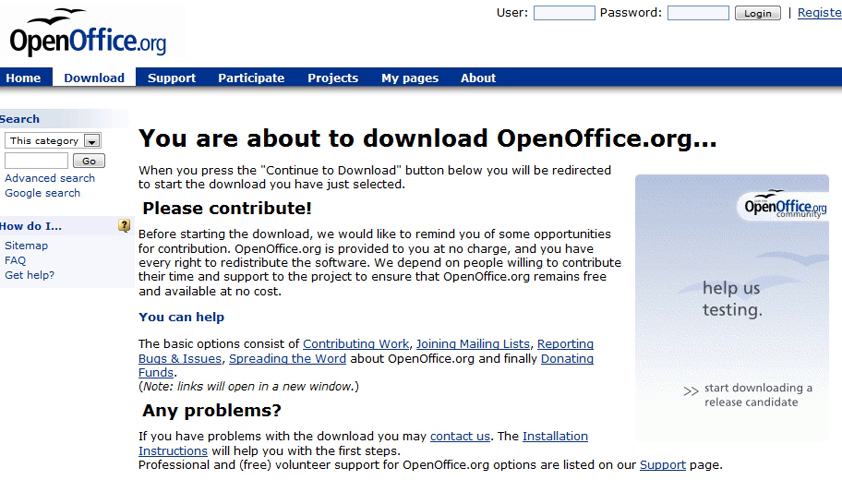
{"action": "mouse_move", "coordinate": [409, 70]}
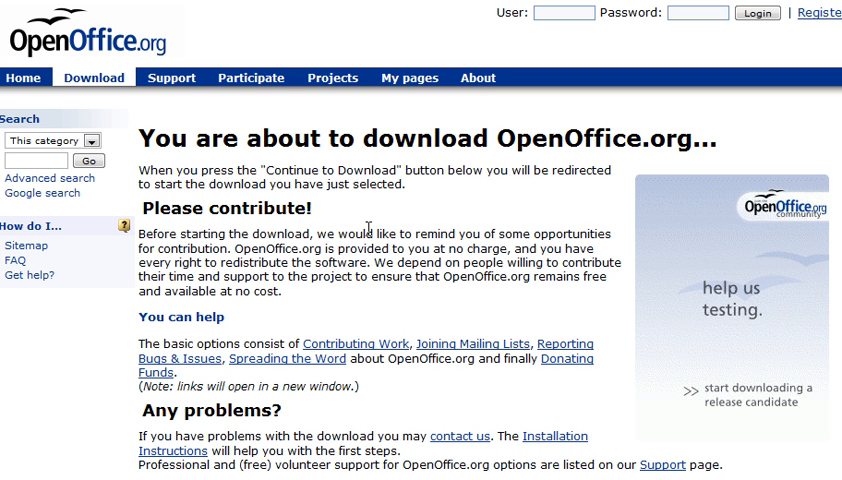
{"action": "mouse_move", "coordinate": [423, 203]}
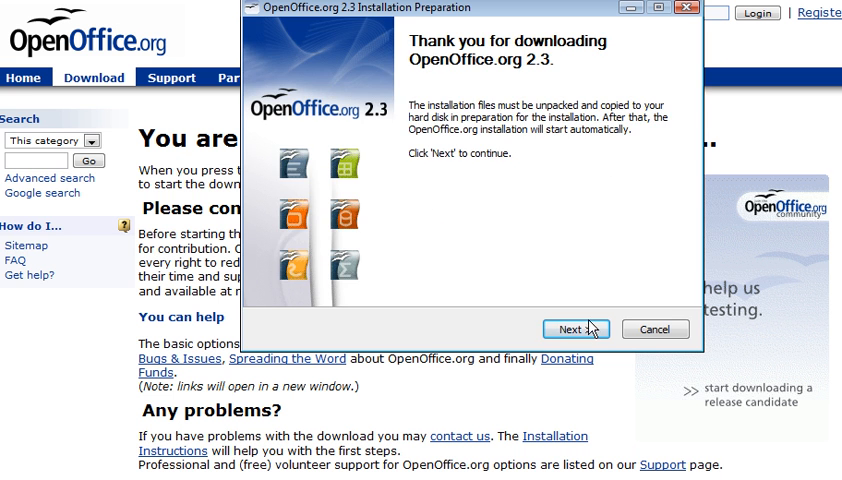
Step: Unpack the OpenOffice.org 2.3 installation files to the Desktop folder
{"action": "left_click", "coordinate": [576, 329]}
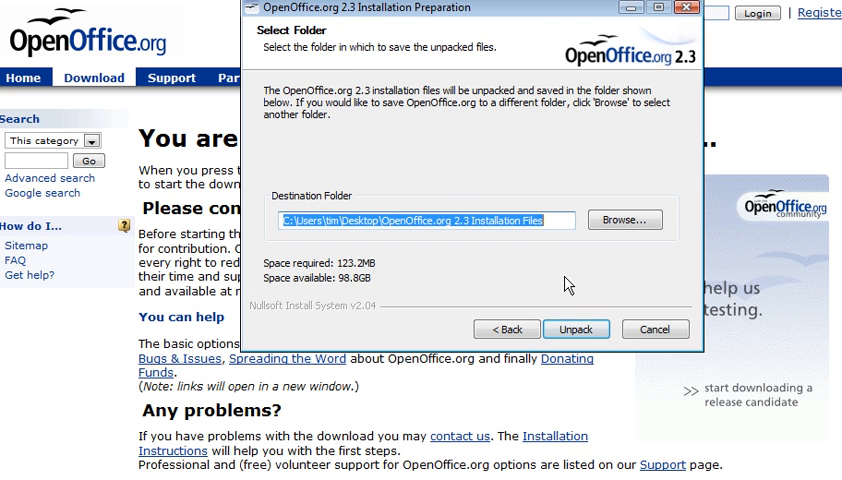
{"action": "left_click", "coordinate": [576, 329]}
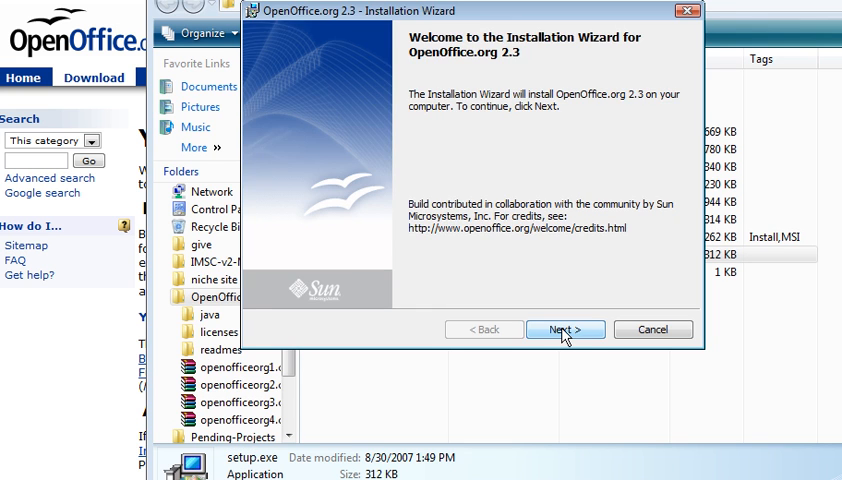
{"action": "left_click", "coordinate": [564, 329]}
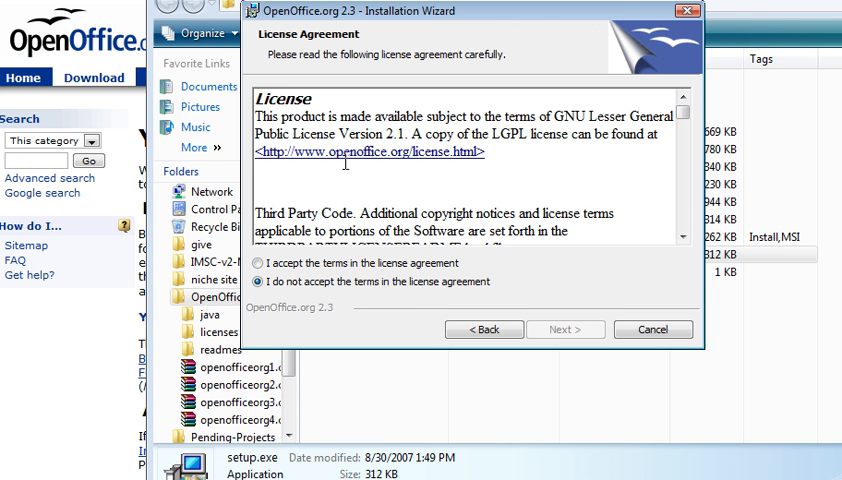
Step: Accept the license and install with default user details, Complete setup and no Microsoft file associations
{"action": "left_click", "coordinate": [259, 263]}
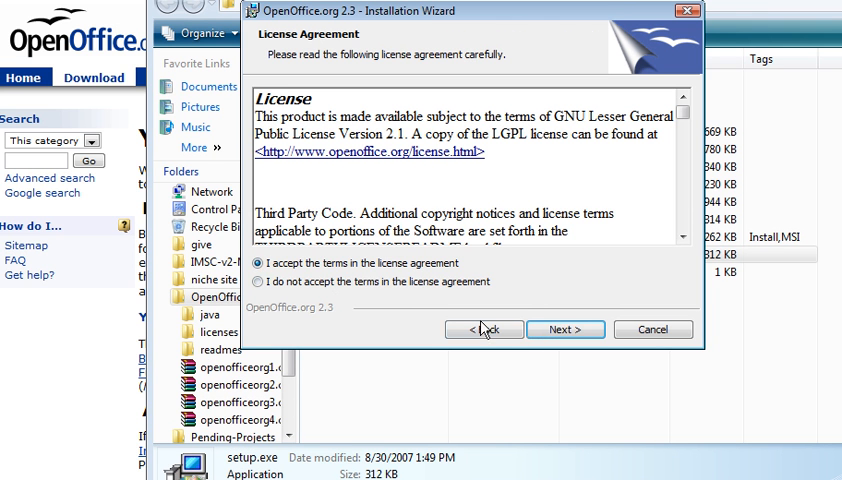
{"action": "left_click", "coordinate": [564, 329]}
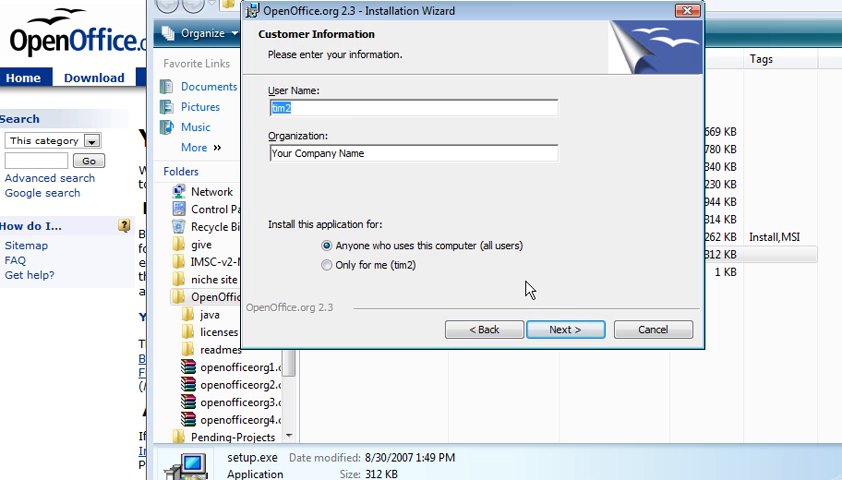
{"action": "mouse_move", "coordinate": [486, 222]}
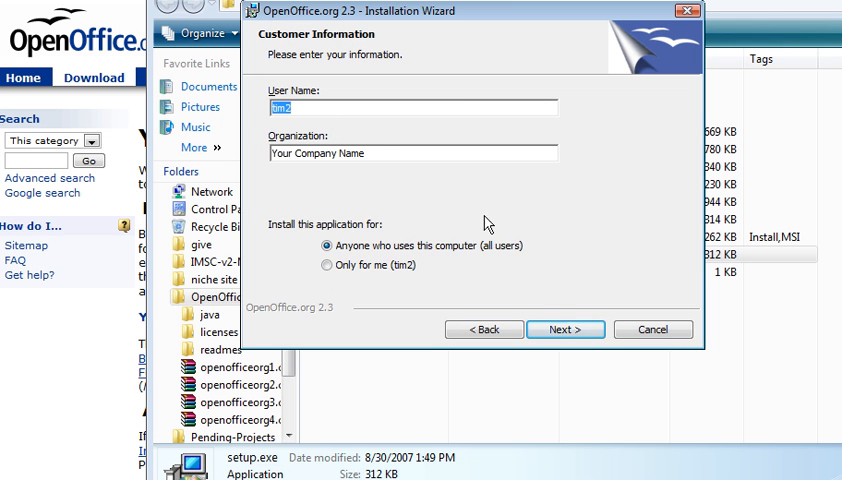
{"action": "left_click", "coordinate": [564, 329]}
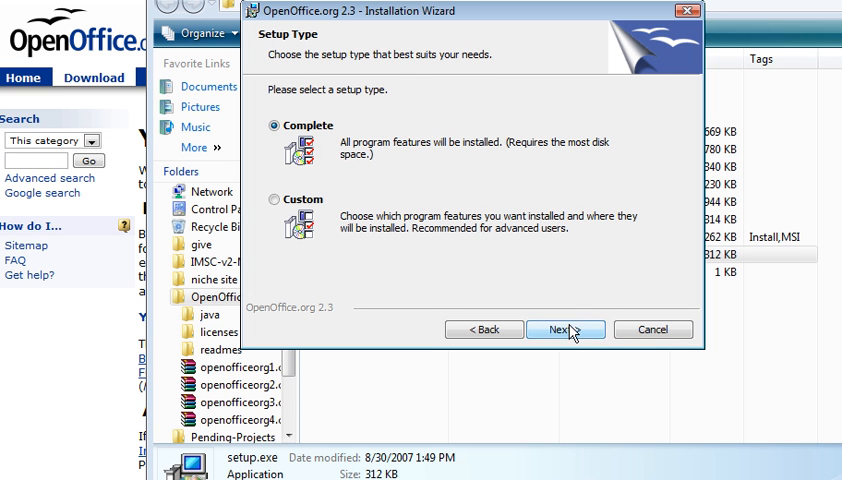
{"action": "left_click", "coordinate": [564, 329]}
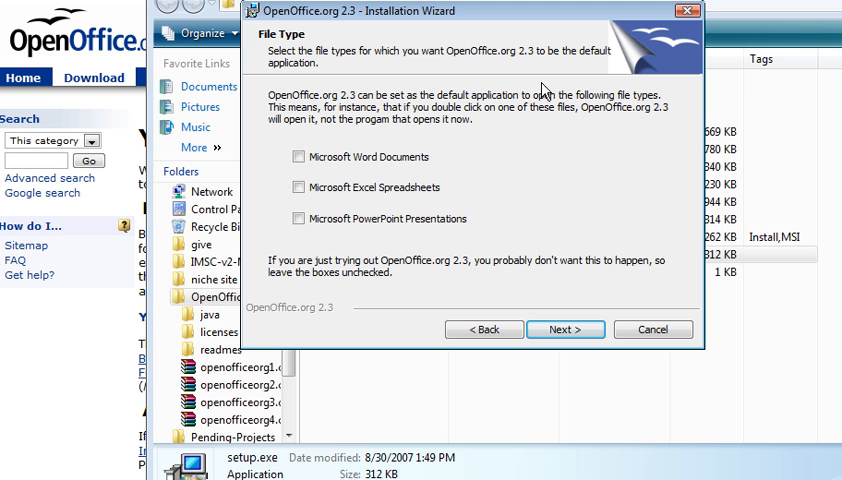
{"action": "mouse_move", "coordinate": [528, 214]}
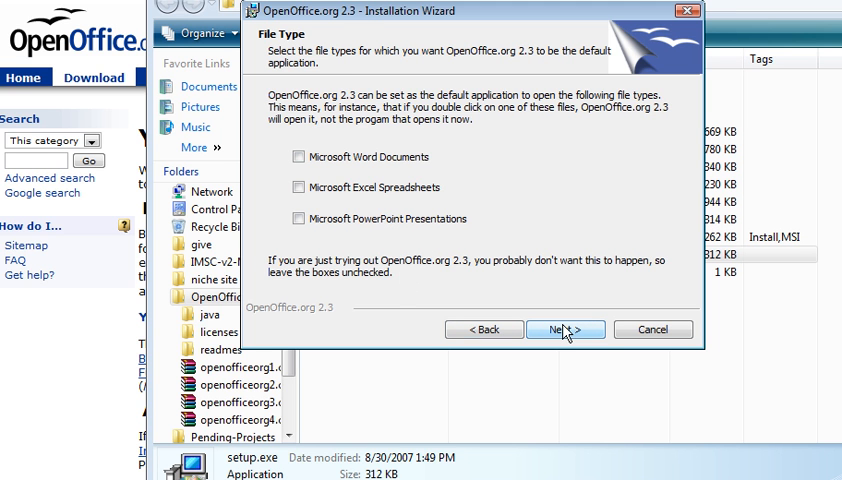
{"action": "left_click", "coordinate": [563, 329]}
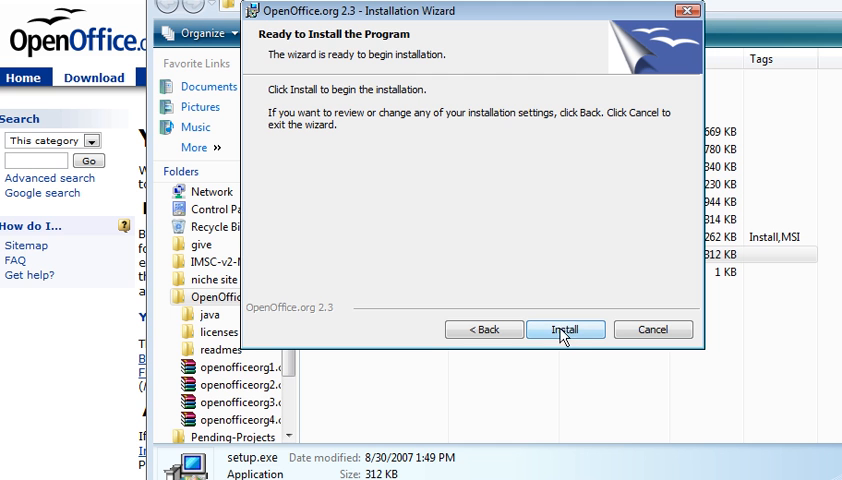
{"action": "left_click", "coordinate": [564, 329]}
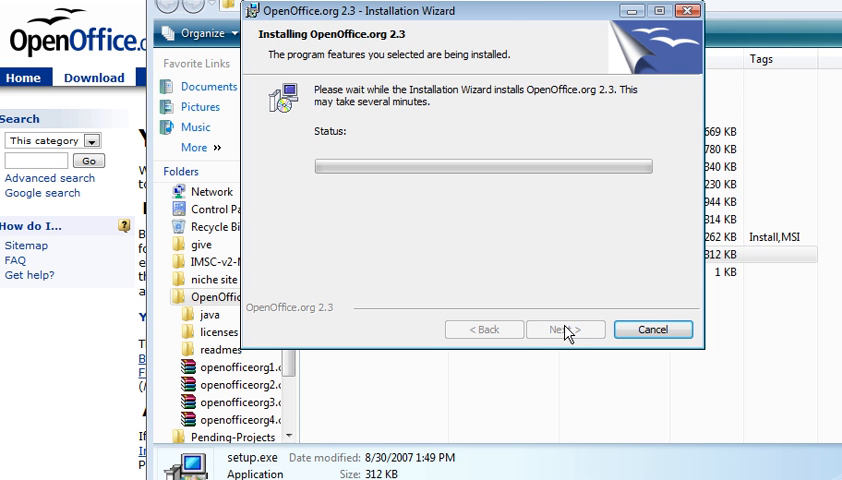
{"action": "mouse_move", "coordinate": [478, 262]}
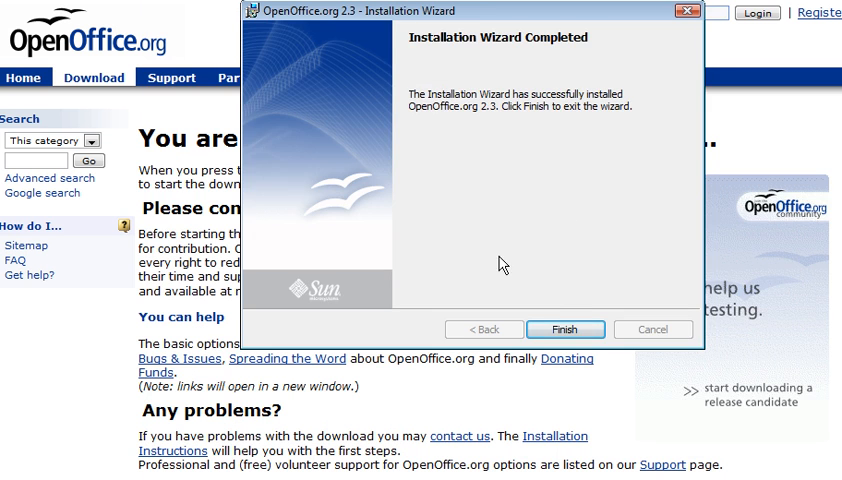
Step: Finish the installation wizard and delete the 'OpenOffice.org 2.3 Installation Files' folder
{"action": "left_click", "coordinate": [565, 329]}
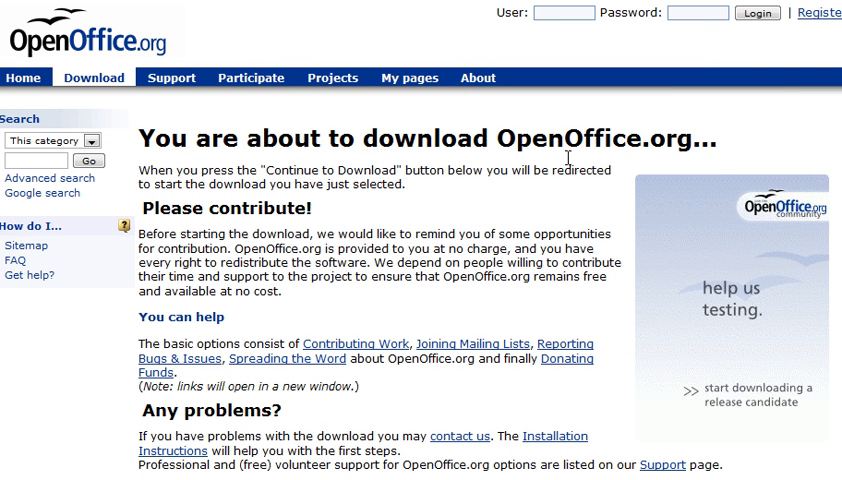
{"action": "mouse_move", "coordinate": [585, 252]}
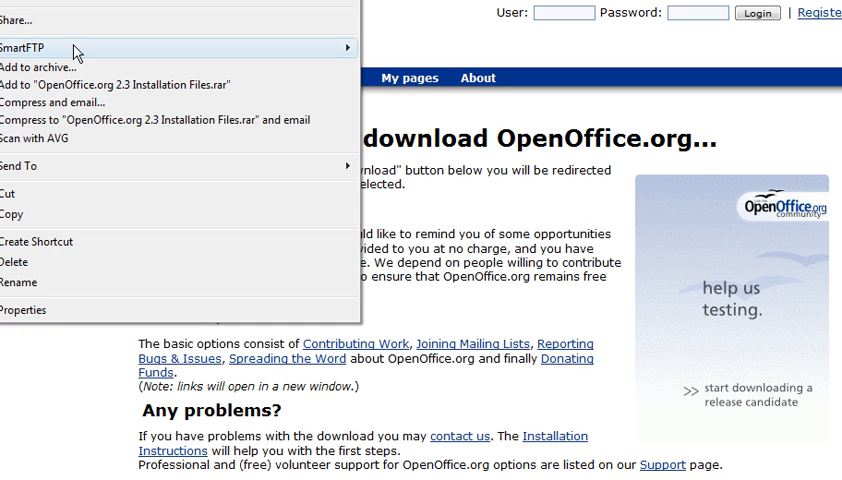
{"action": "left_click", "coordinate": [18, 261]}
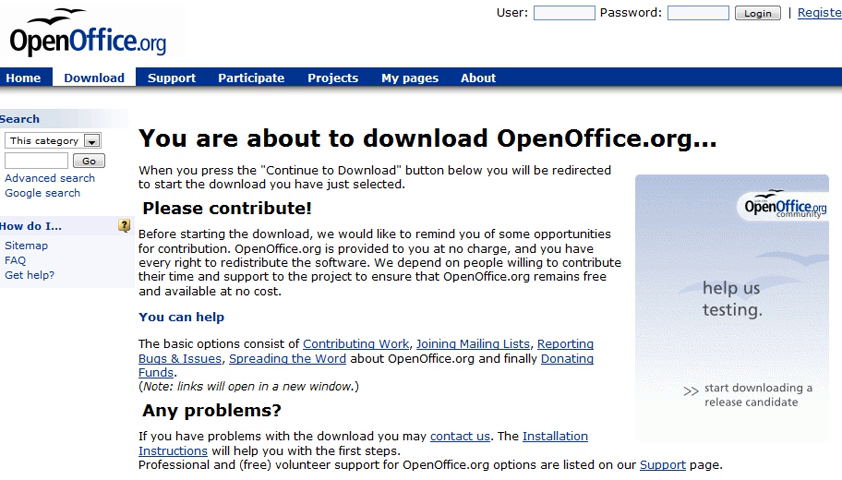
{"action": "mouse_move", "coordinate": [594, 259]}
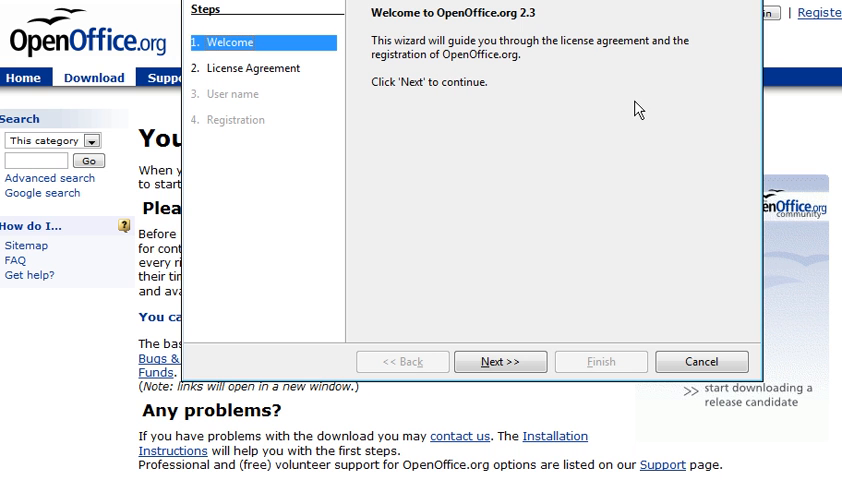
{"action": "mouse_move", "coordinate": [558, 306]}
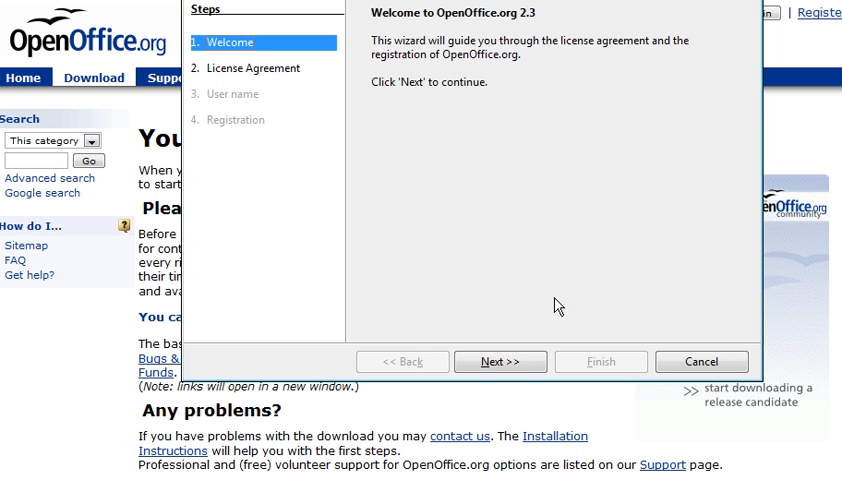
Step: Scroll through and accept the license, leave the name blank, choose not to register, and finish
{"action": "left_click", "coordinate": [500, 361]}
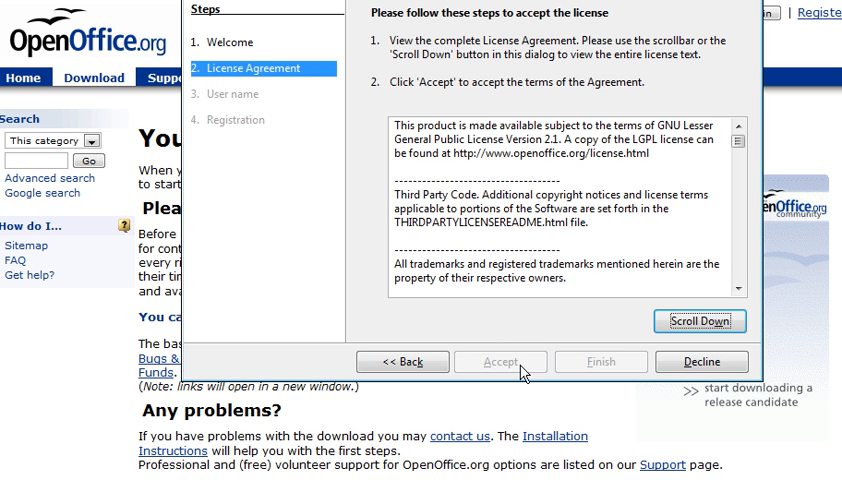
{"action": "mouse_move", "coordinate": [701, 320]}
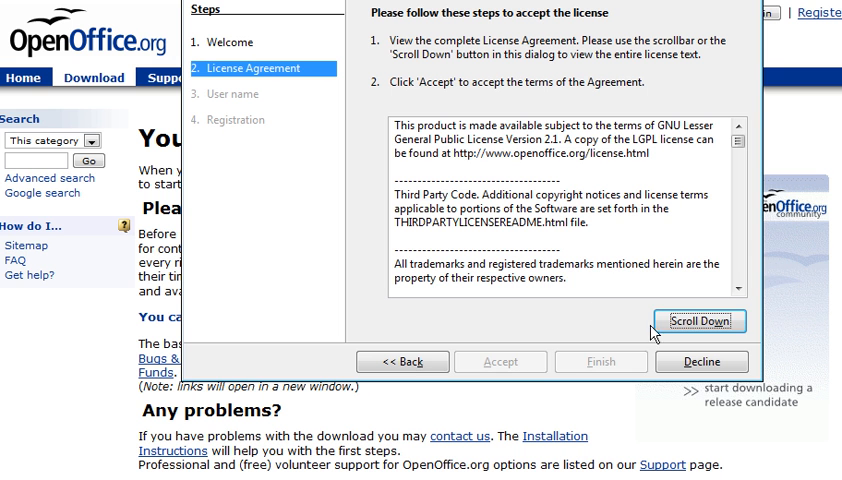
{"action": "left_click", "coordinate": [700, 321]}
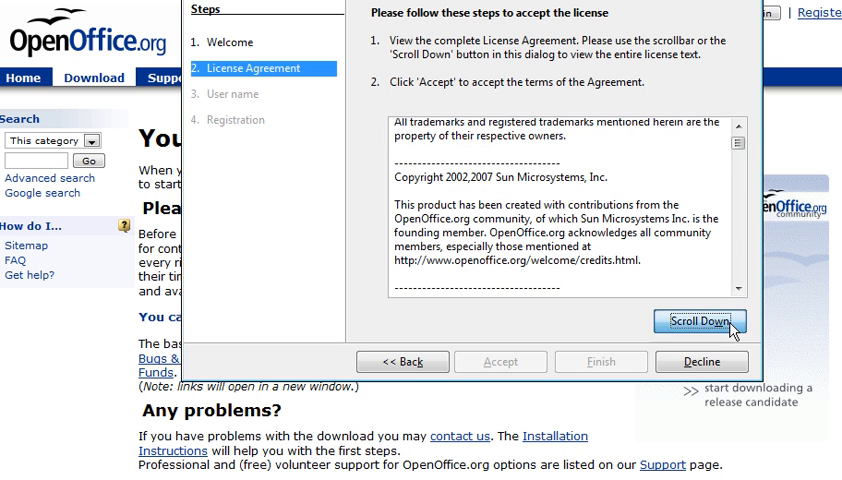
{"action": "left_click", "coordinate": [700, 321]}
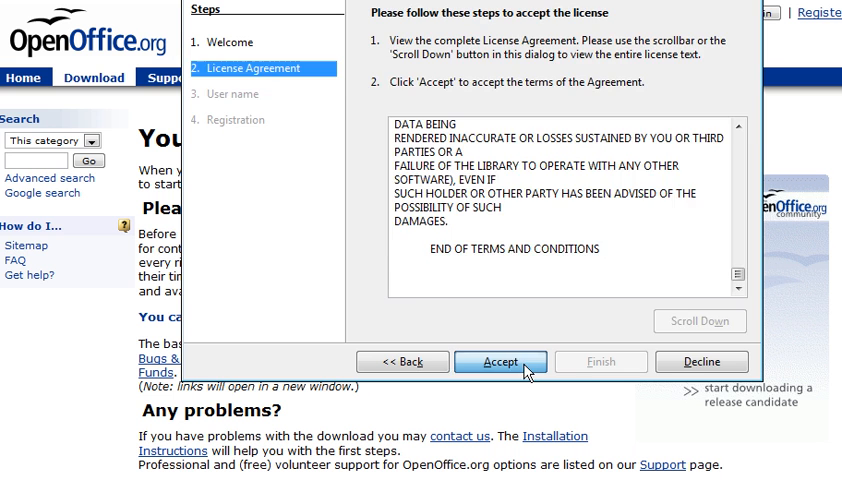
{"action": "left_click", "coordinate": [500, 362]}
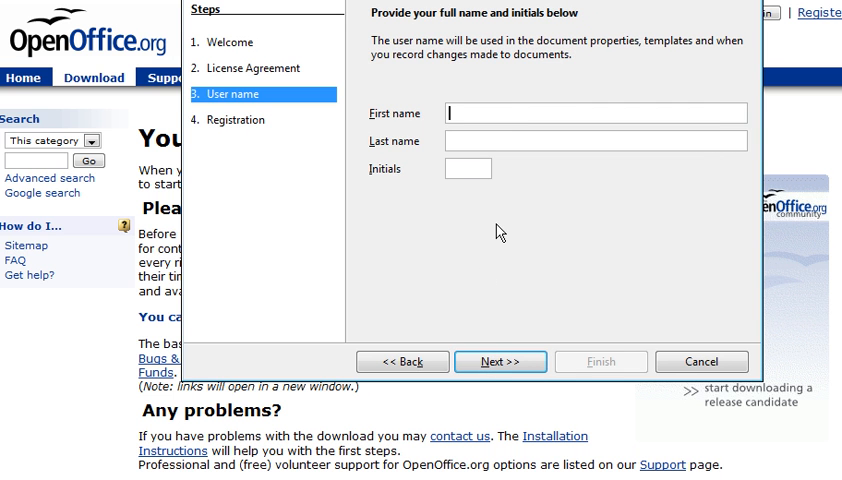
{"action": "left_click", "coordinate": [500, 361]}
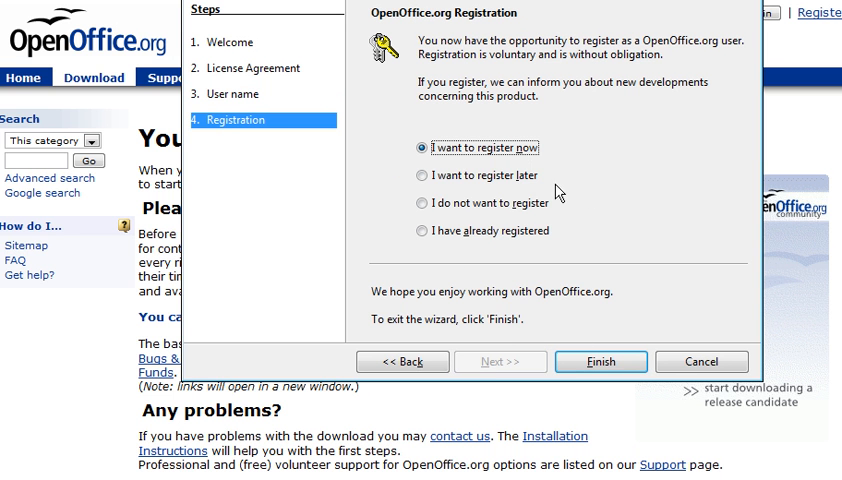
{"action": "left_click", "coordinate": [410, 175]}
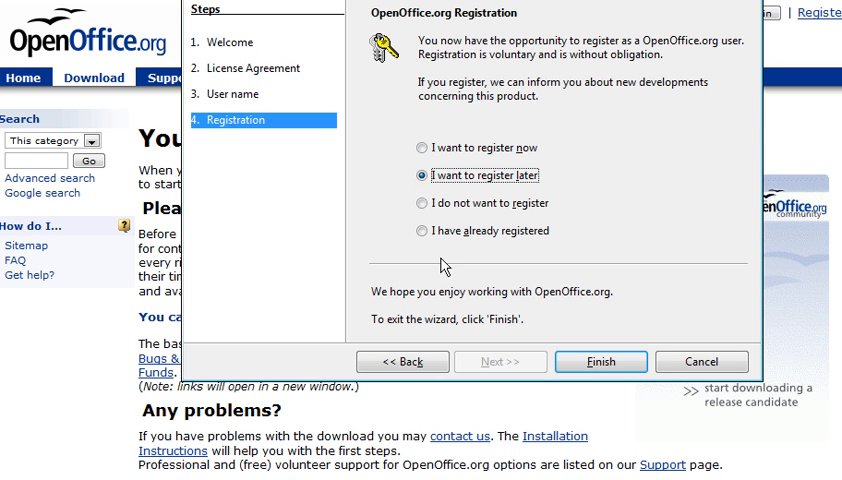
{"action": "left_click", "coordinate": [412, 203]}
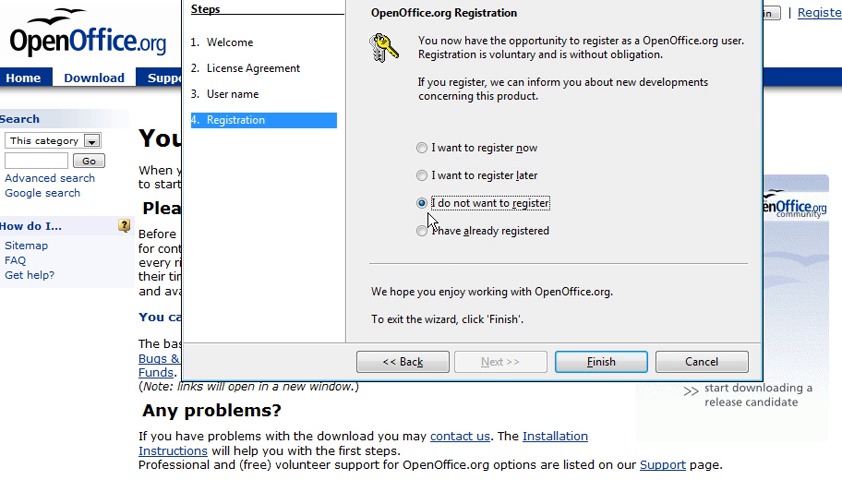
{"action": "left_click", "coordinate": [599, 361]}
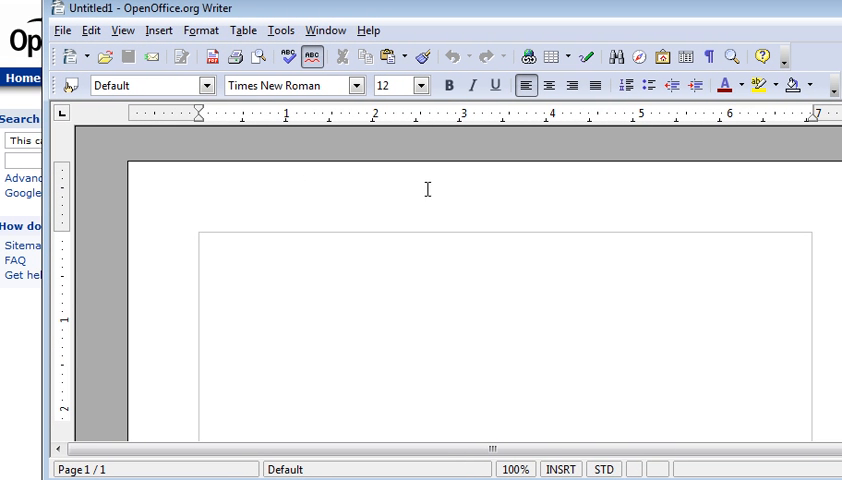
{"action": "mouse_move", "coordinate": [362, 244]}
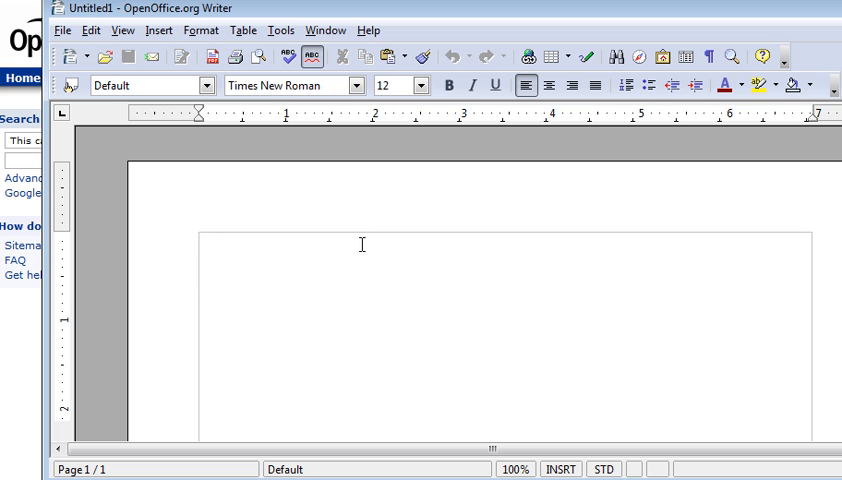
{"action": "mouse_move", "coordinate": [360, 244]}
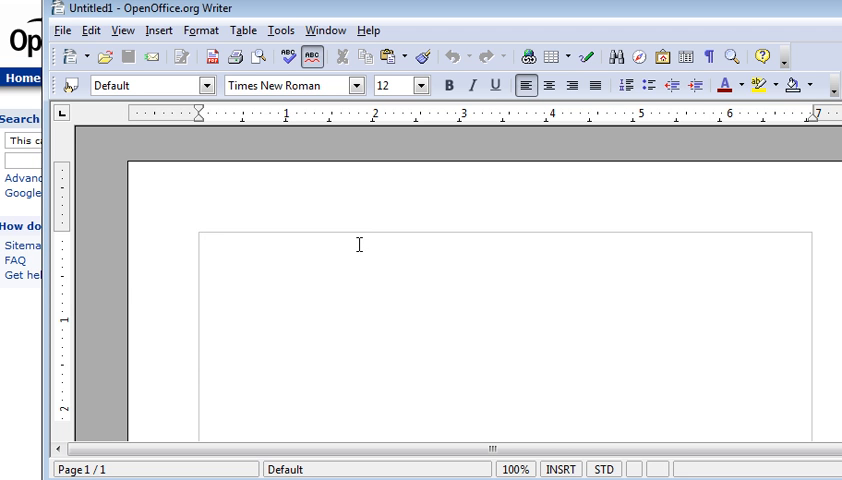
{"action": "mouse_move", "coordinate": [371, 284]}
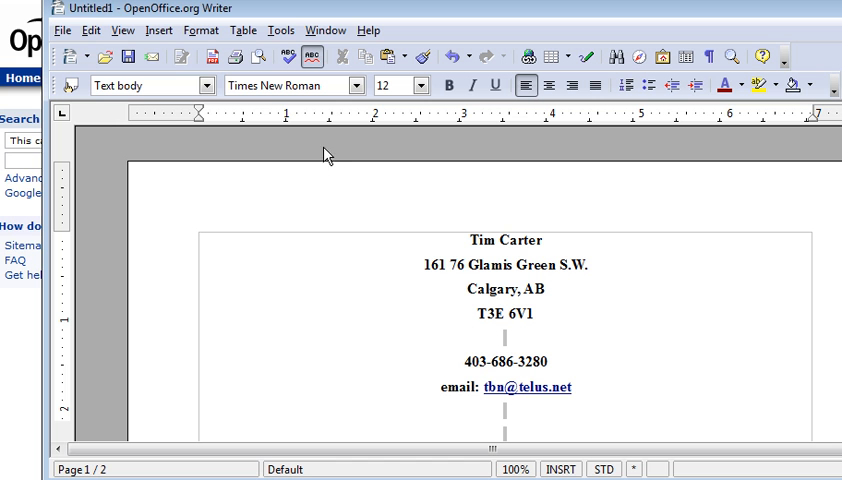
{"action": "mouse_move", "coordinate": [156, 14]}
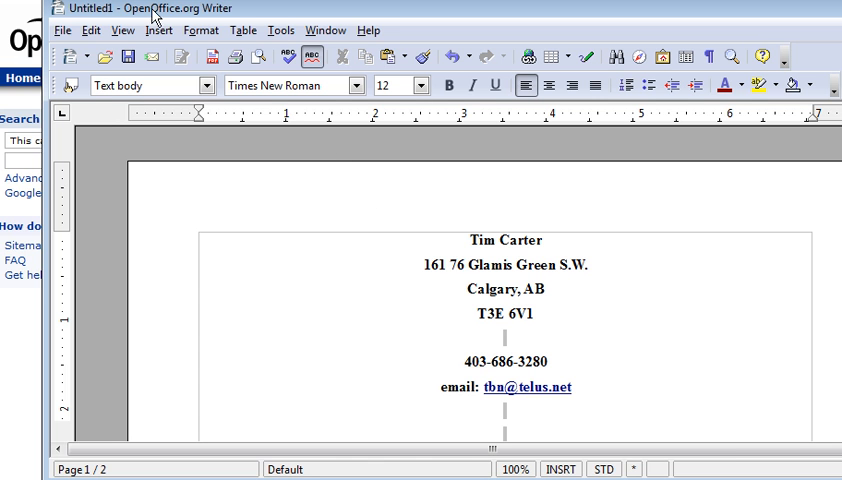
{"action": "mouse_move", "coordinate": [548, 151]}
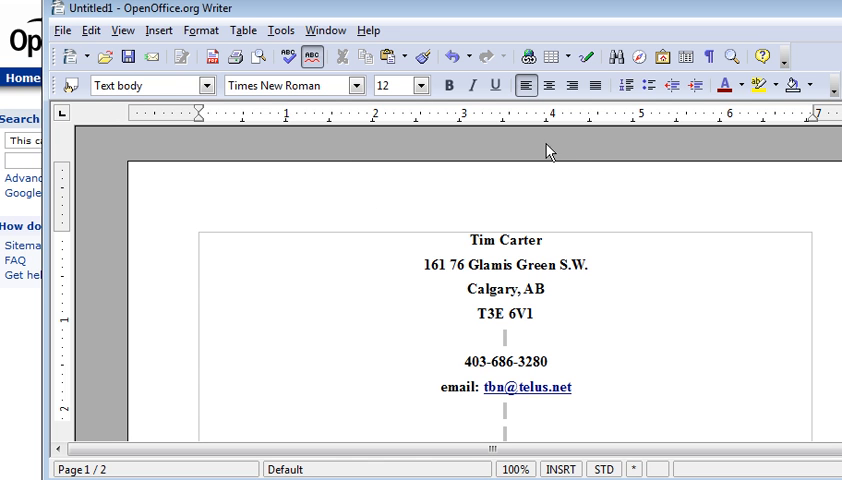
Step: Open the File menu of the pasted two-page résumé document
{"action": "left_click", "coordinate": [63, 30]}
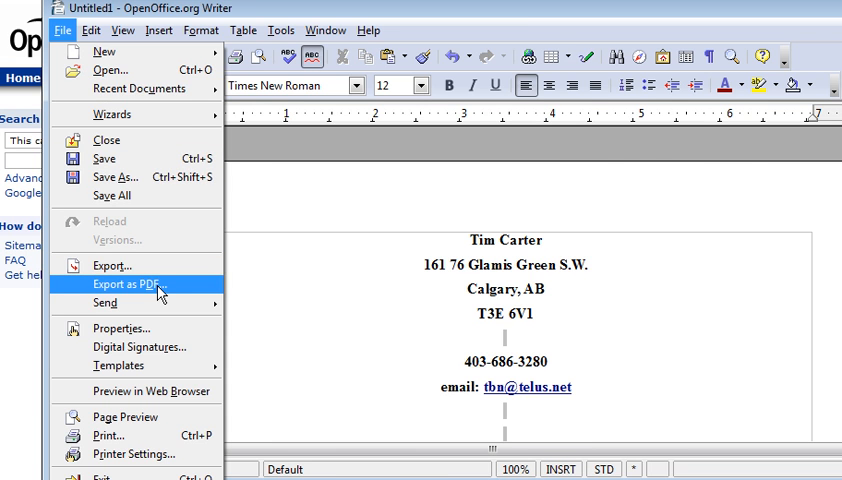
Step: Choose Export as PDF and review the General options without changing them
{"action": "left_click", "coordinate": [133, 285]}
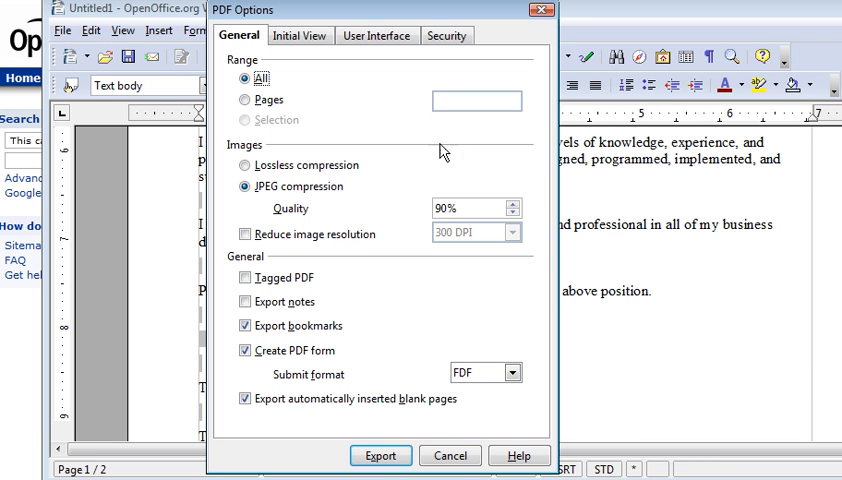
{"action": "mouse_move", "coordinate": [347, 90]}
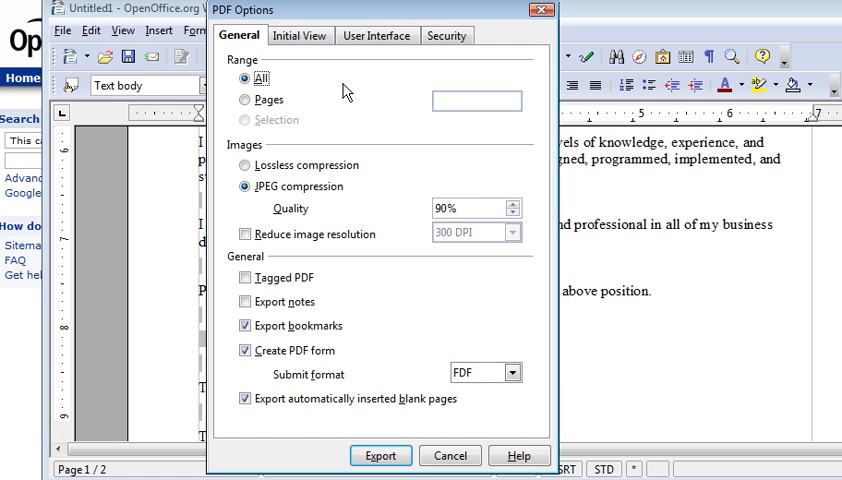
{"action": "mouse_move", "coordinate": [316, 118]}
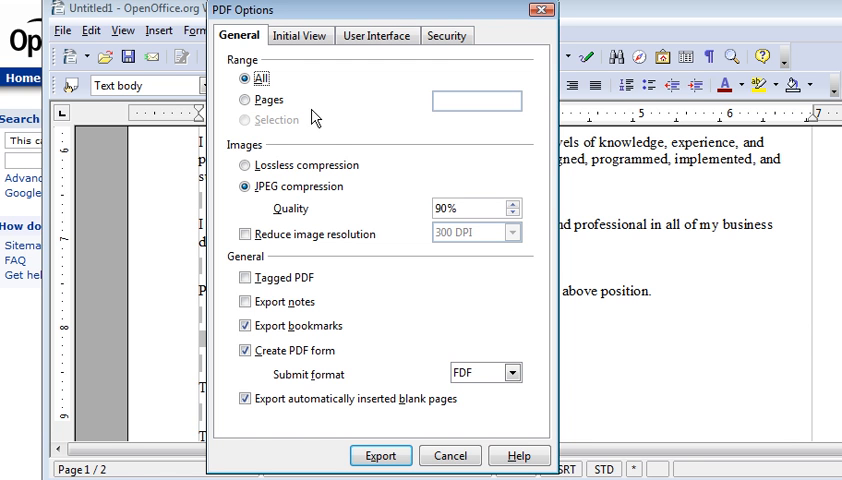
{"action": "mouse_move", "coordinate": [237, 67]}
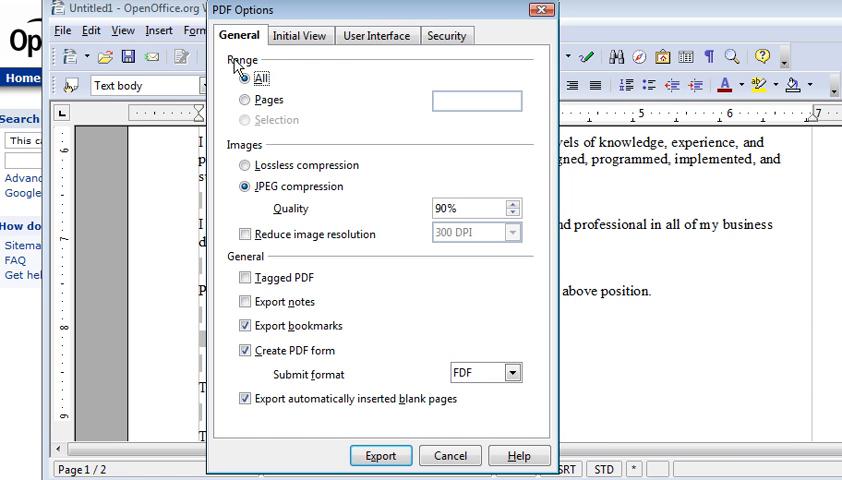
{"action": "left_click", "coordinate": [246, 78]}
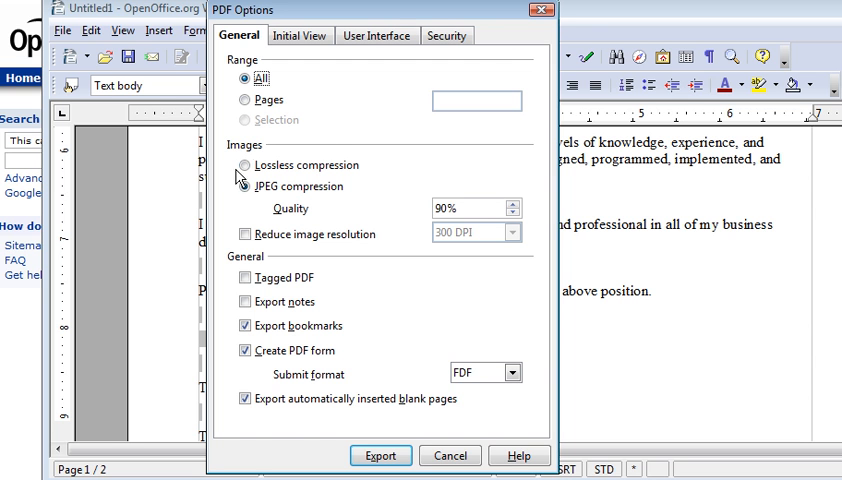
{"action": "left_click", "coordinate": [245, 186]}
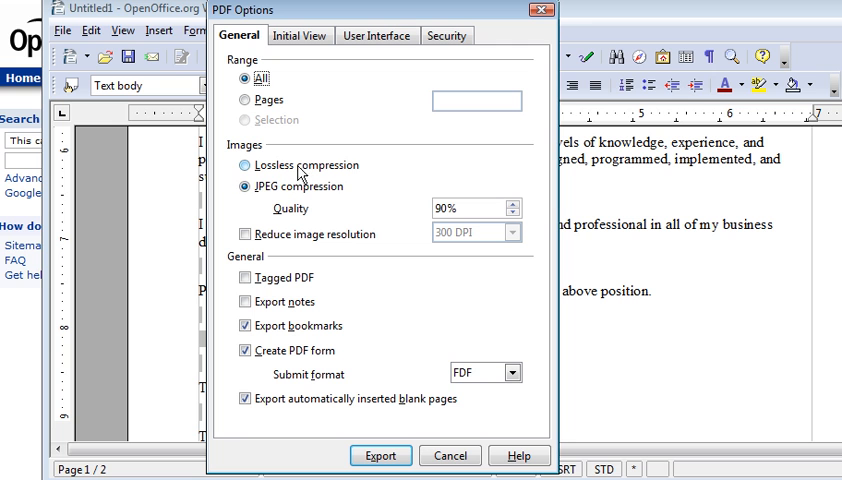
{"action": "mouse_move", "coordinate": [393, 192]}
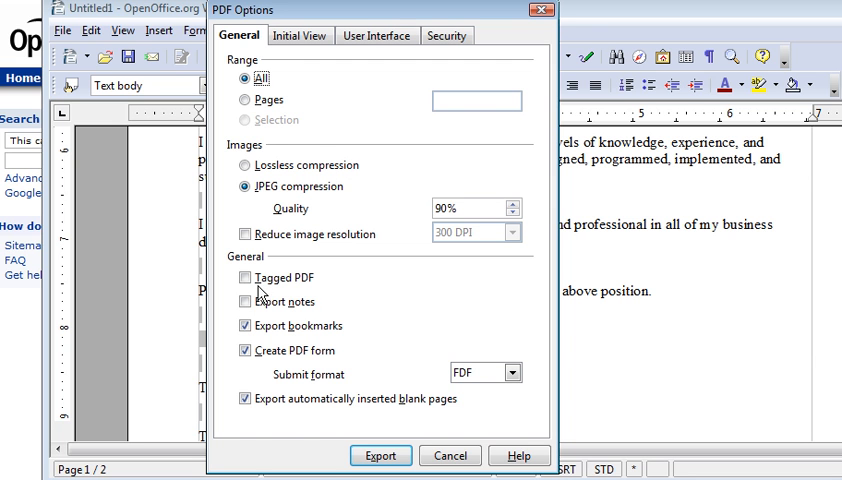
{"action": "mouse_move", "coordinate": [305, 299]}
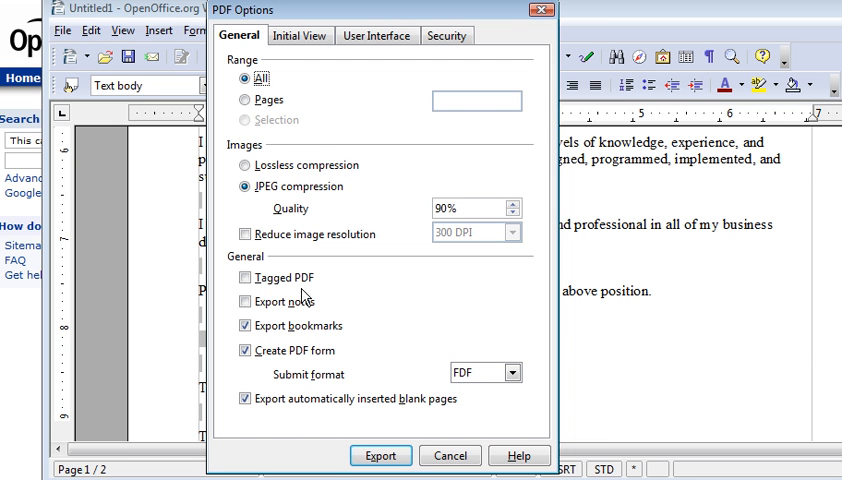
{"action": "left_click", "coordinate": [244, 350]}
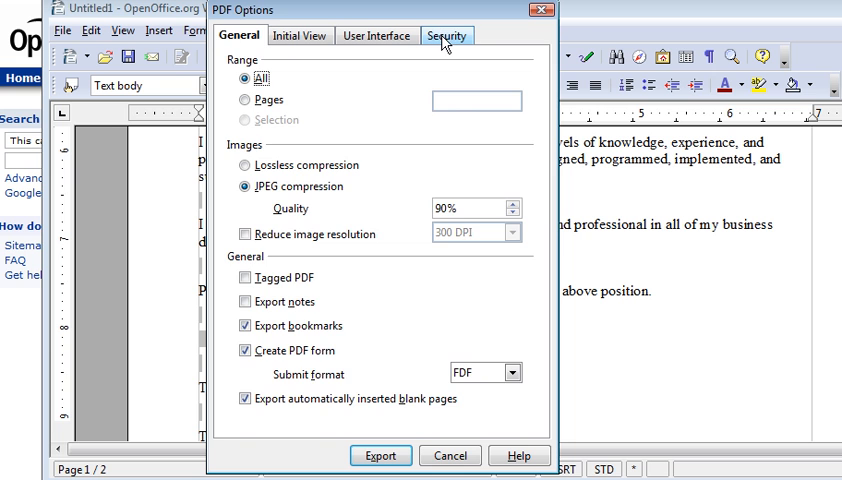
Step: On the Security tab, enable 'Encrypt the PDF document' and set a confirmed open password
{"action": "left_click", "coordinate": [446, 35]}
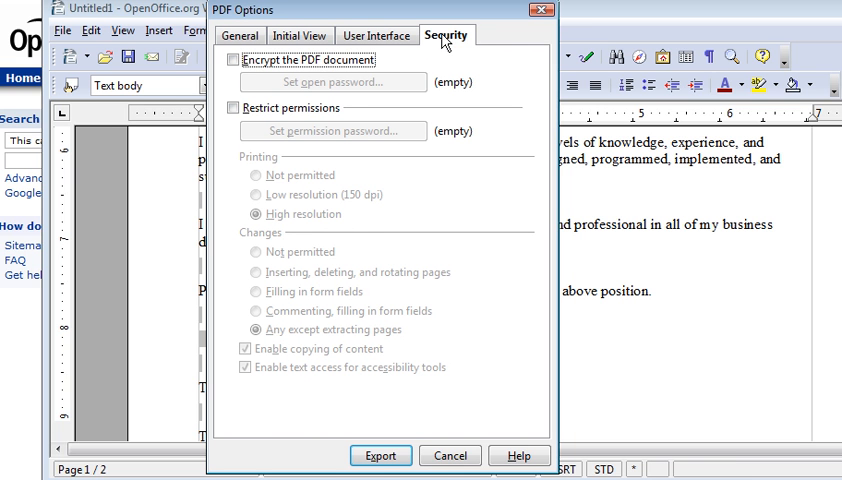
{"action": "left_click", "coordinate": [234, 59]}
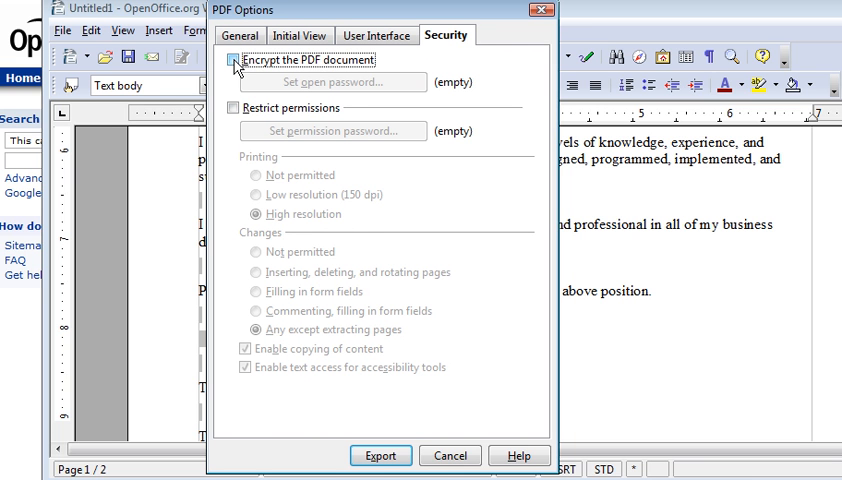
{"action": "left_click", "coordinate": [233, 60]}
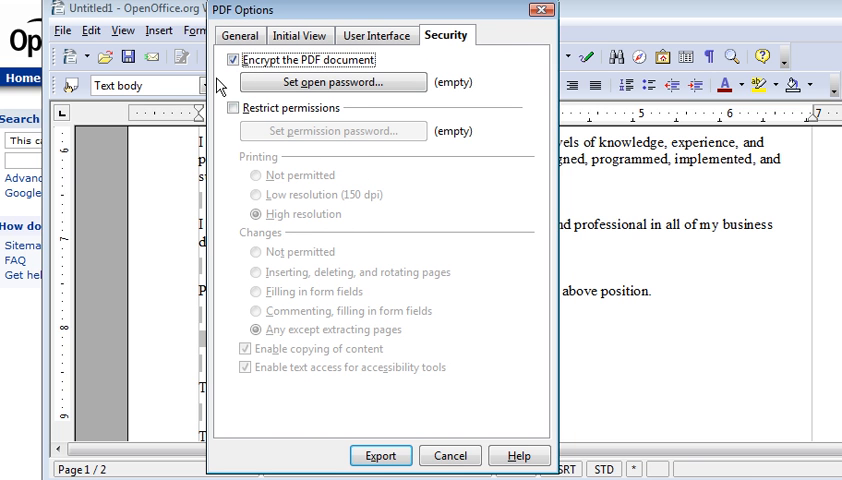
{"action": "left_click", "coordinate": [332, 82]}
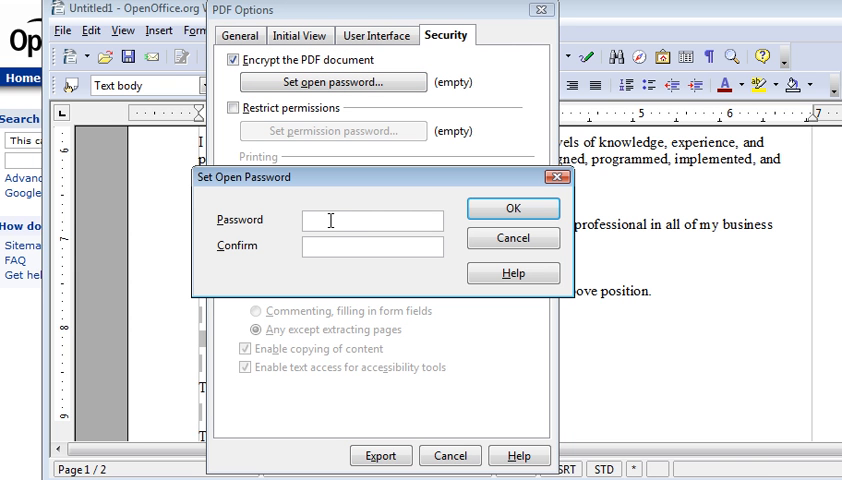
{"action": "type", "text": "**"}
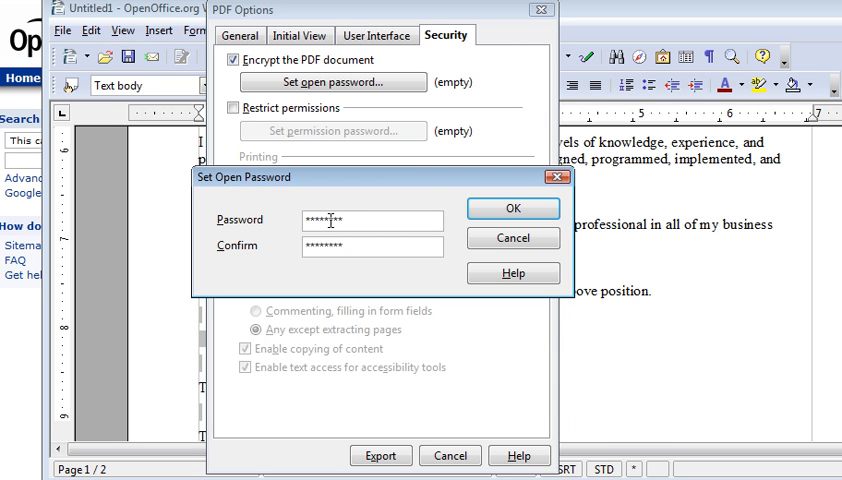
{"action": "left_click", "coordinate": [512, 208]}
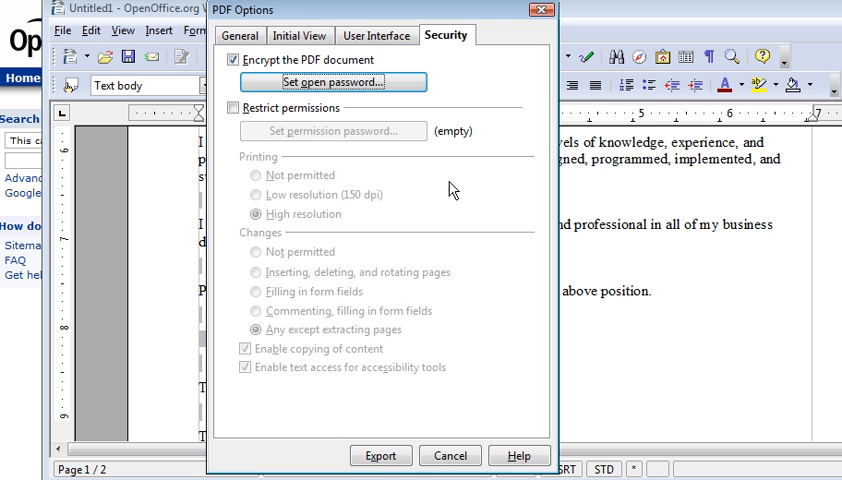
Step: Enable 'Restrict permissions' and set a confirmed permissions password
{"action": "left_click", "coordinate": [234, 107]}
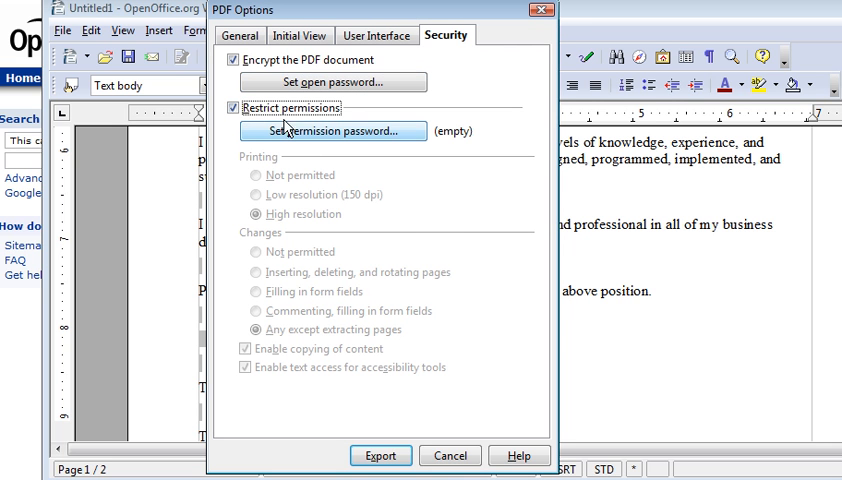
{"action": "left_click", "coordinate": [334, 130]}
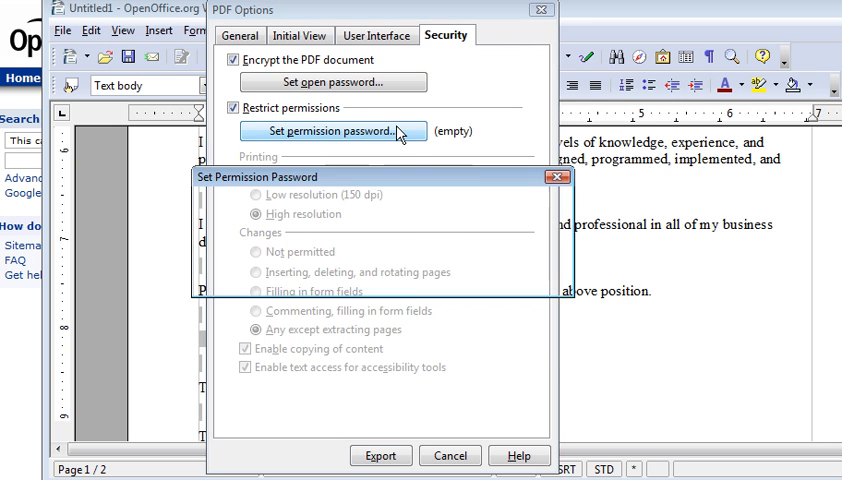
{"action": "left_click", "coordinate": [334, 131]}
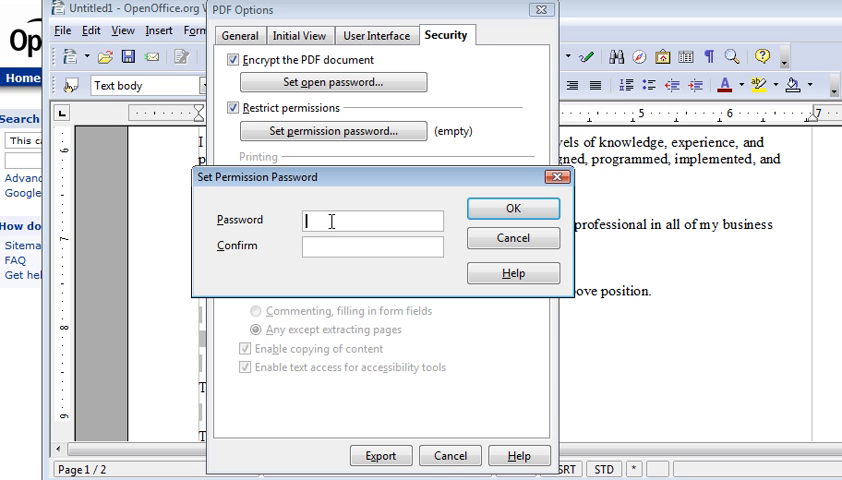
{"action": "type", "text": "1"}
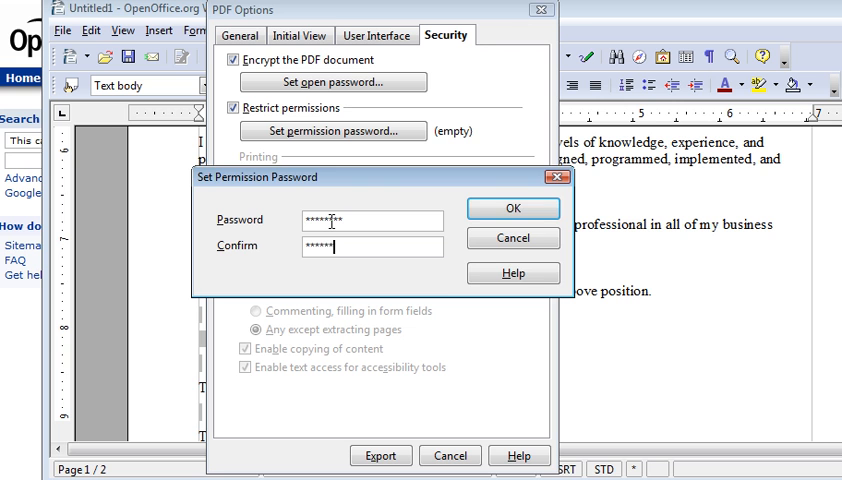
{"action": "left_click", "coordinate": [513, 208]}
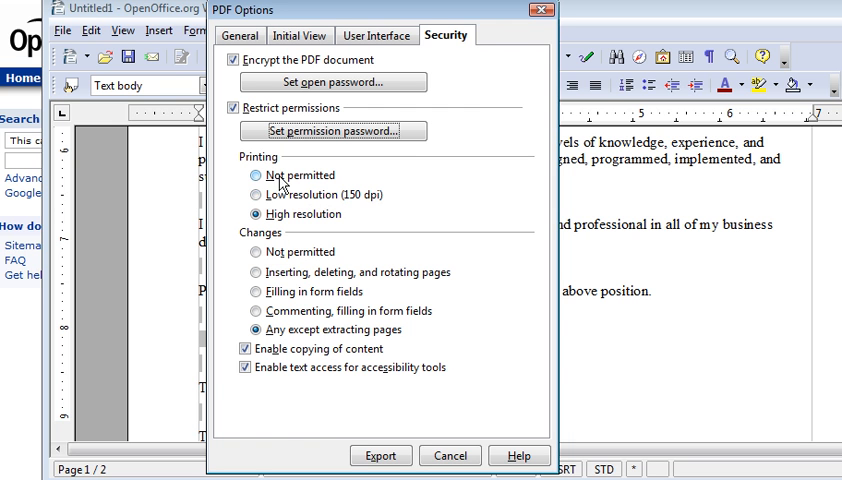
Step: Choose Not permitted for Printing and Changes, and uncheck 'Enable copying of content'
{"action": "left_click", "coordinate": [257, 175]}
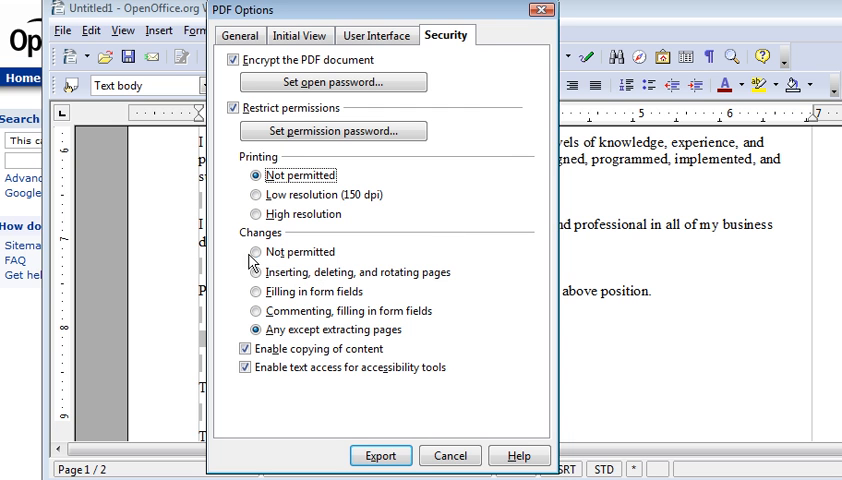
{"action": "left_click", "coordinate": [256, 251]}
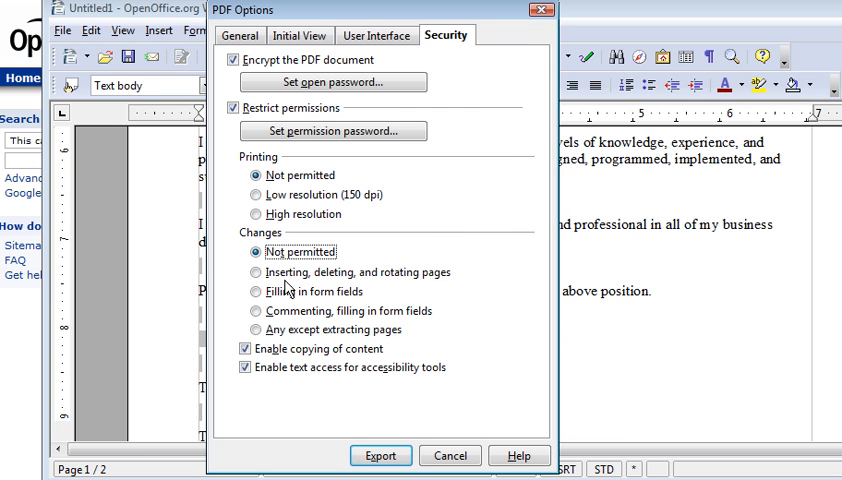
{"action": "mouse_move", "coordinate": [510, 306]}
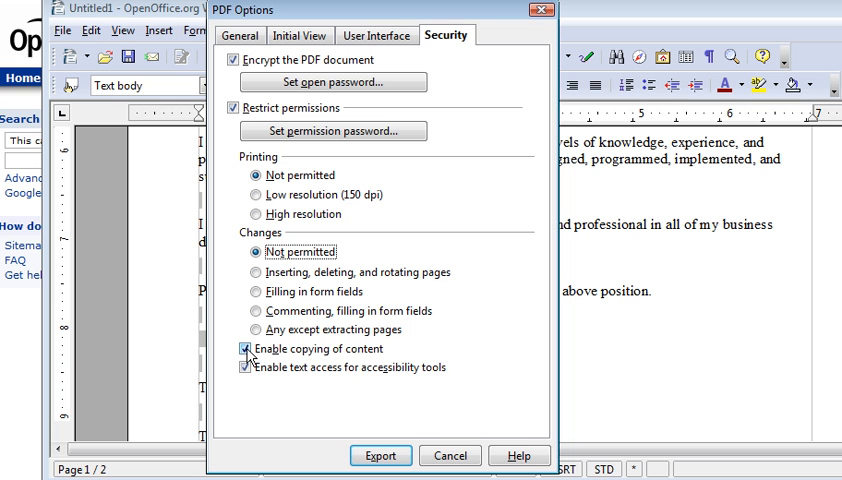
{"action": "left_click", "coordinate": [244, 348]}
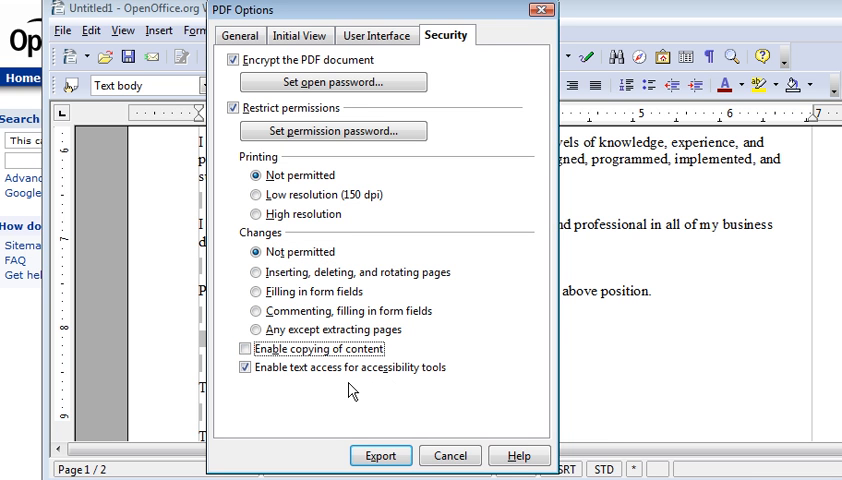
{"action": "mouse_move", "coordinate": [358, 388]}
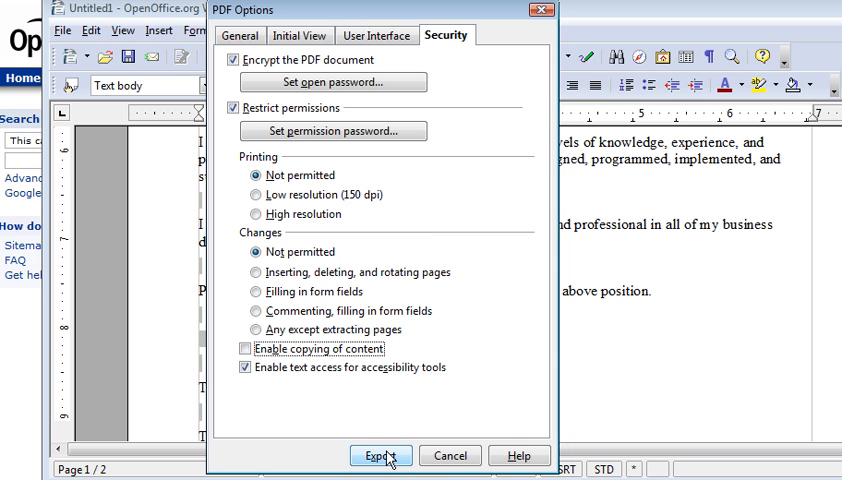
Step: Export the résumé as a protected PDF, starting the file name with 't'
{"action": "left_click", "coordinate": [380, 455]}
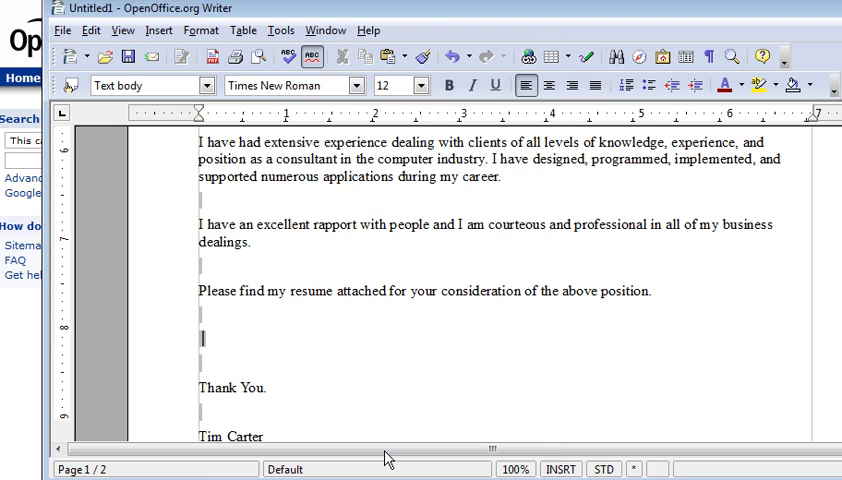
{"action": "left_click", "coordinate": [201, 56]}
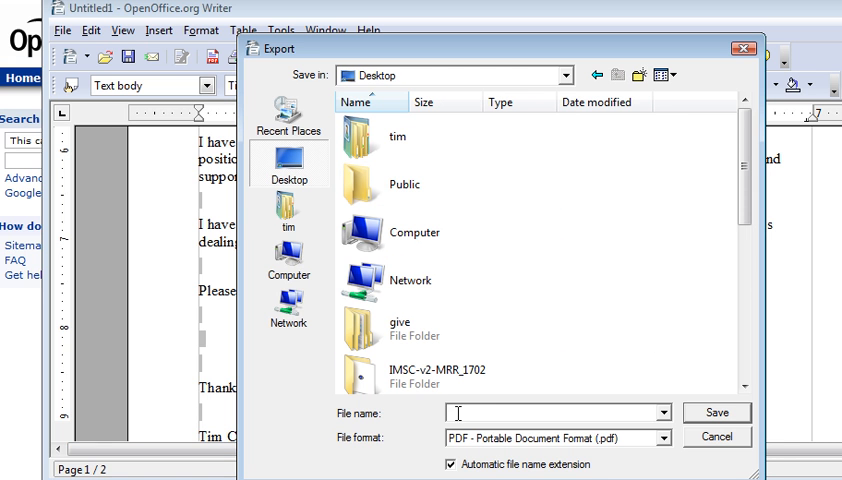
{"action": "type", "text": "t"}
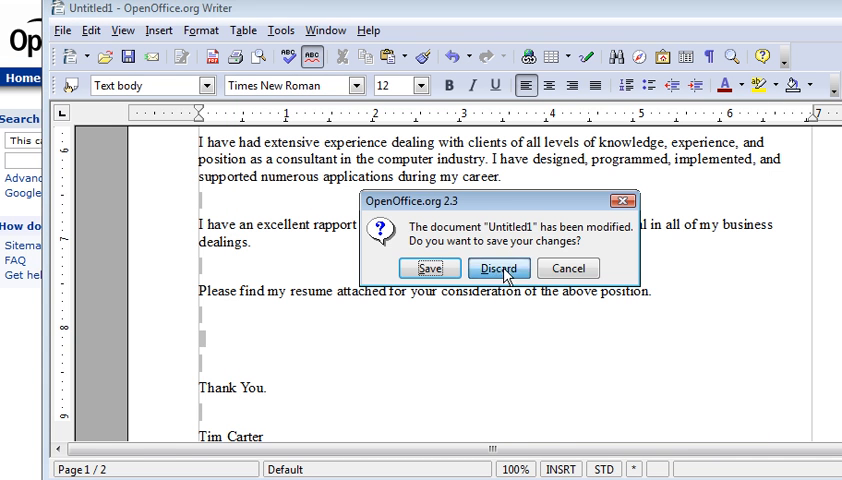
Step: Discard changes to Untitled1 and enter the open password for test.pdf
{"action": "left_click", "coordinate": [498, 268]}
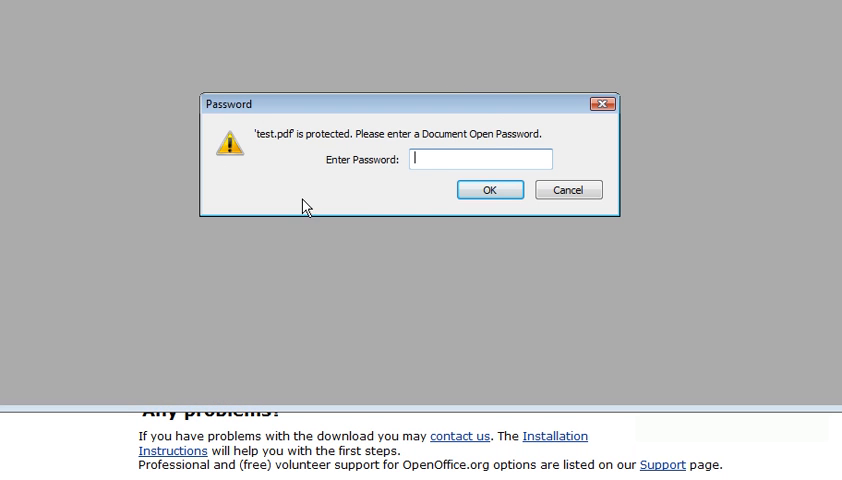
{"action": "mouse_move", "coordinate": [483, 157]}
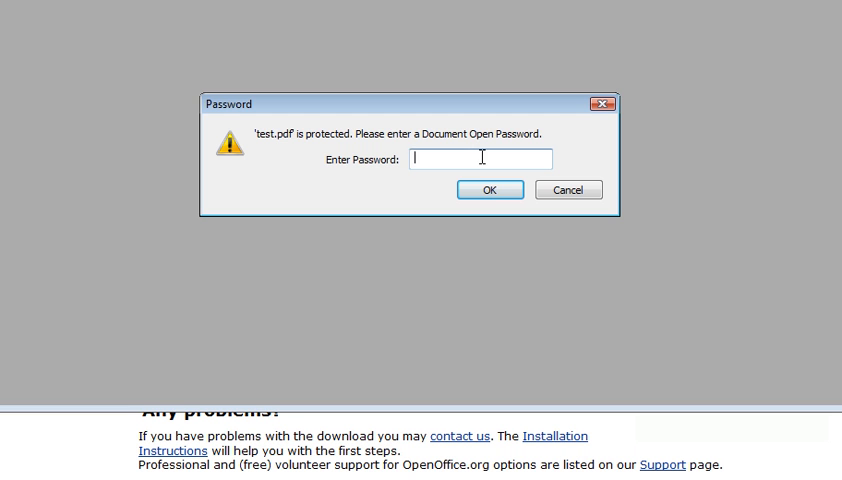
{"action": "type", "text": "•"}
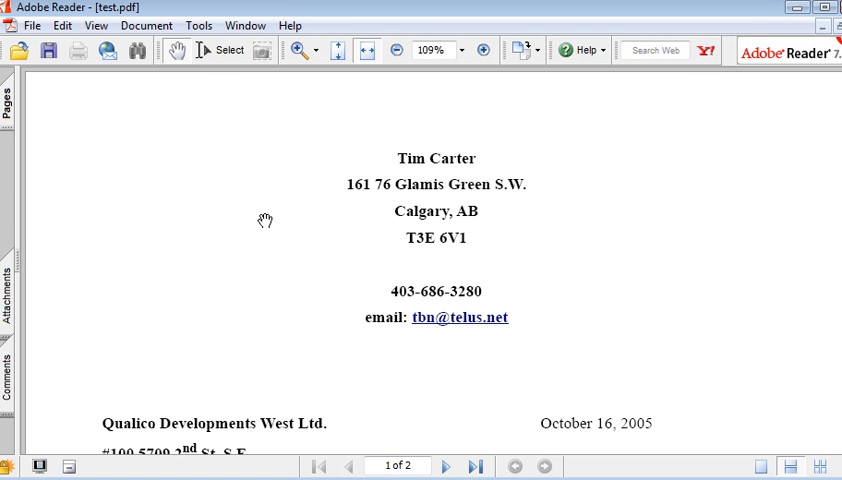
{"action": "mouse_move", "coordinate": [473, 215]}
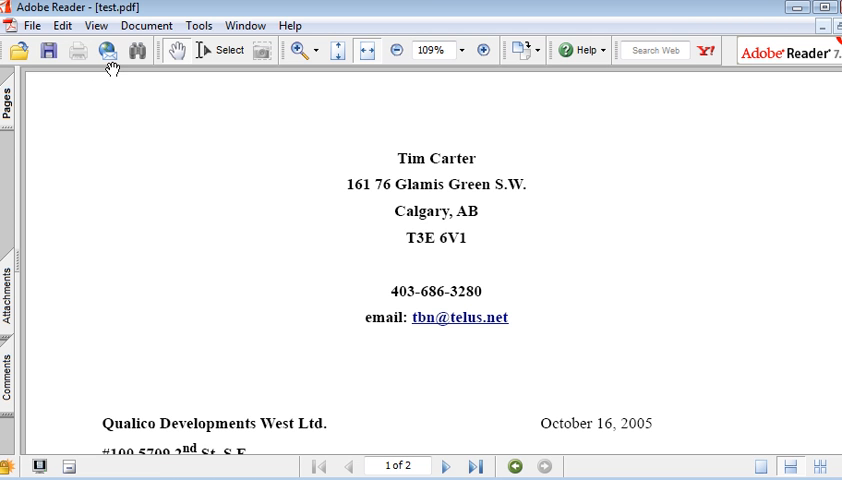
{"action": "mouse_move", "coordinate": [84, 64]}
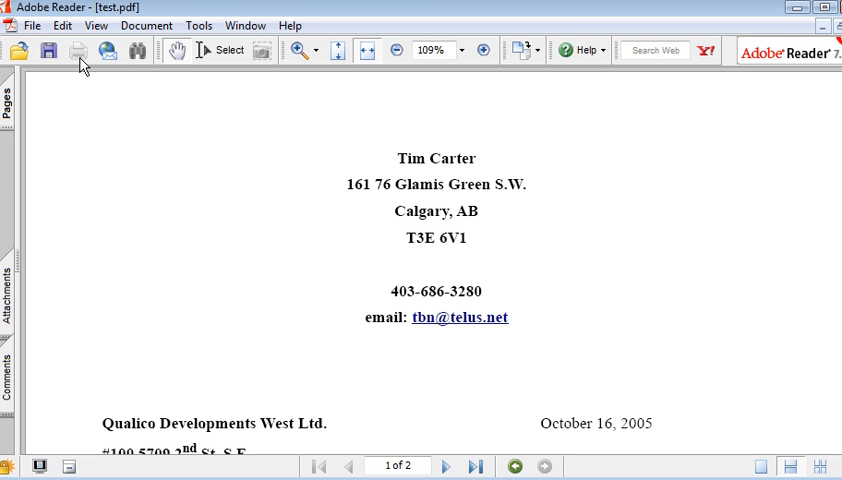
{"action": "left_click", "coordinate": [32, 25]}
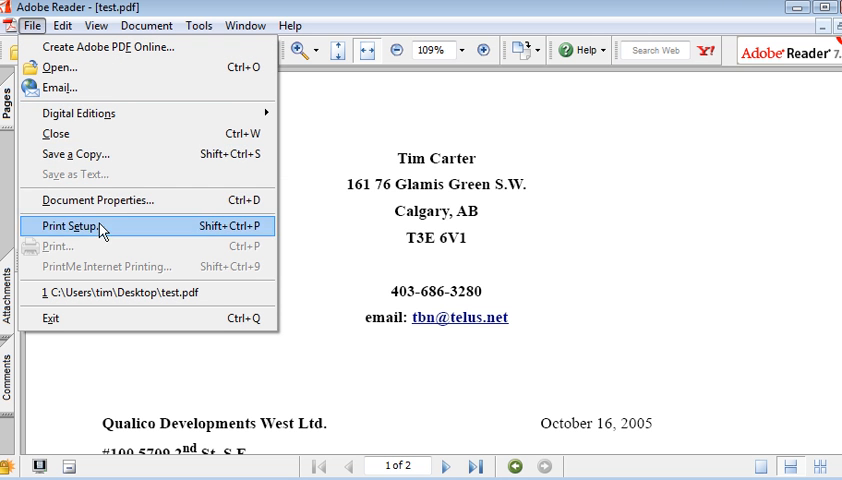
{"action": "mouse_move", "coordinate": [90, 250]}
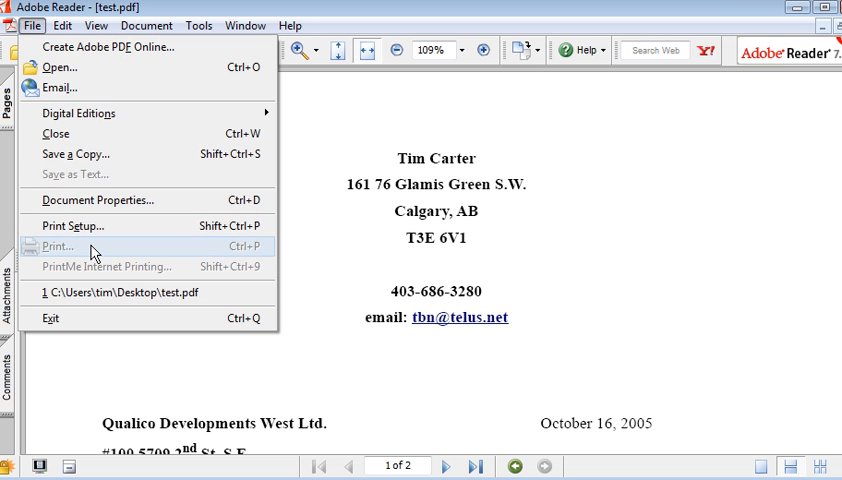
{"action": "mouse_move", "coordinate": [70, 225]}
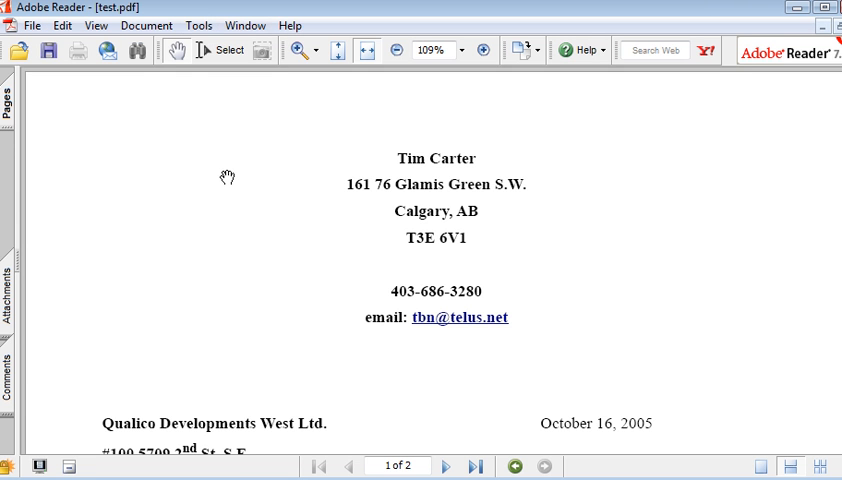
{"action": "mouse_move", "coordinate": [183, 127]}
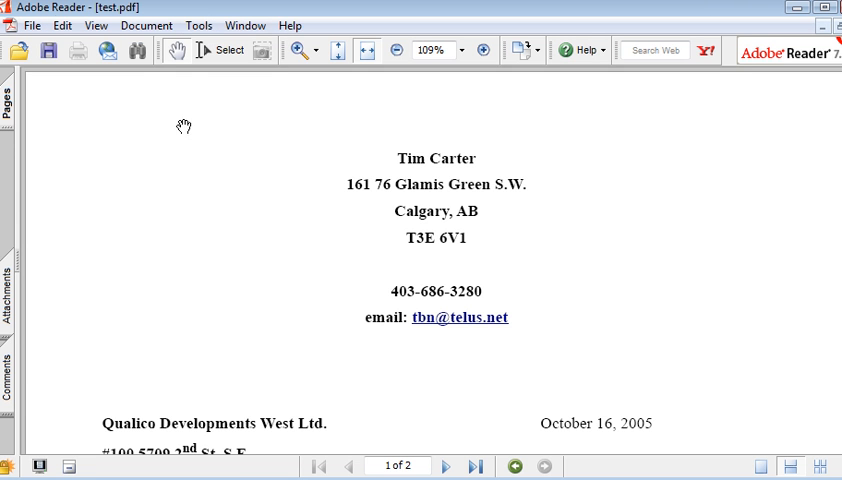
{"action": "left_click", "coordinate": [62, 25]}
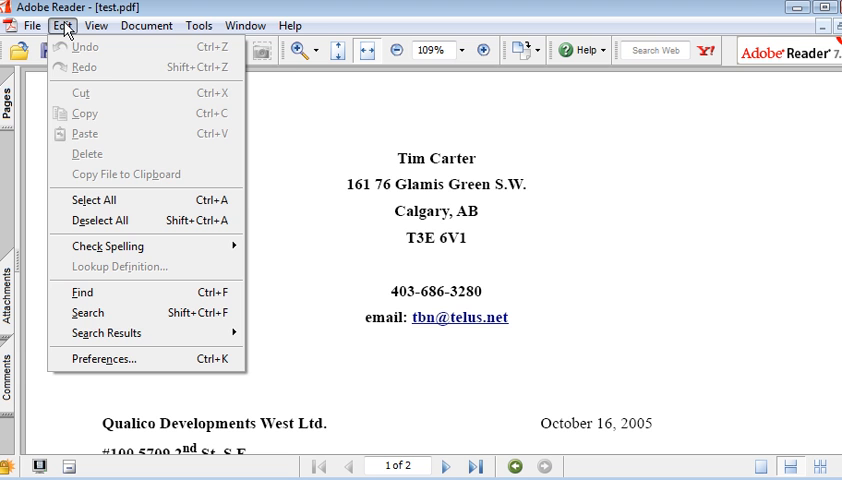
{"action": "left_click", "coordinate": [91, 200]}
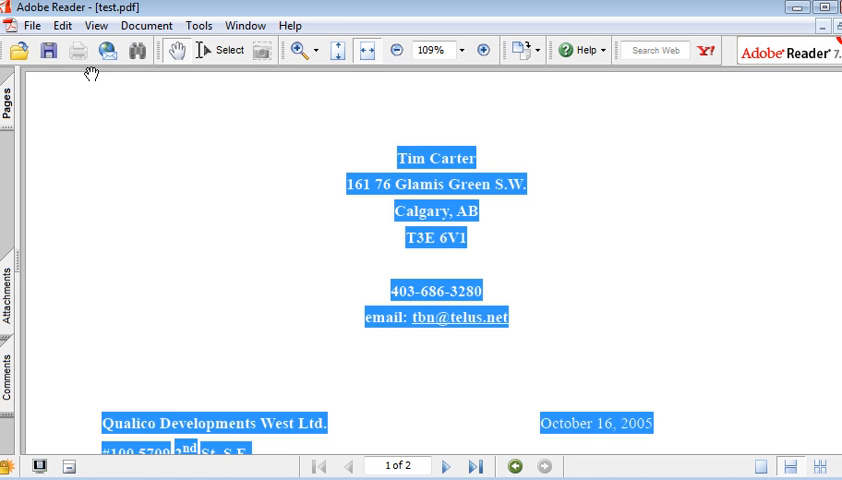
{"action": "left_click", "coordinate": [62, 25]}
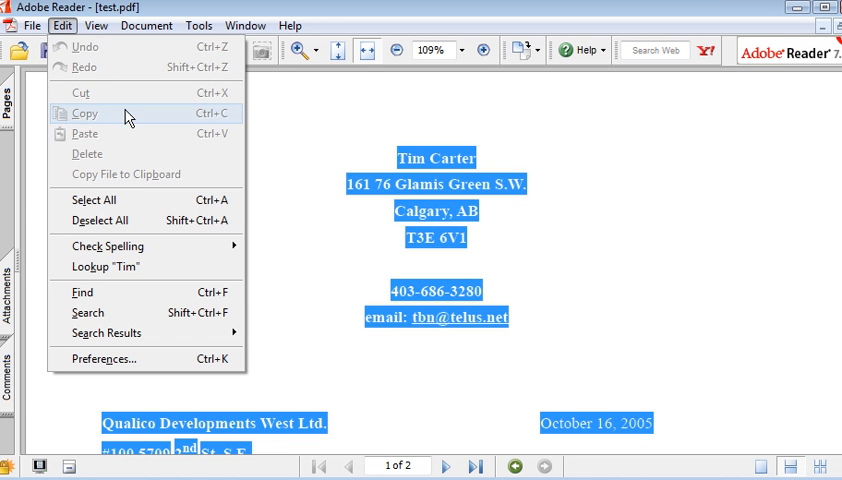
{"action": "left_click", "coordinate": [244, 25]}
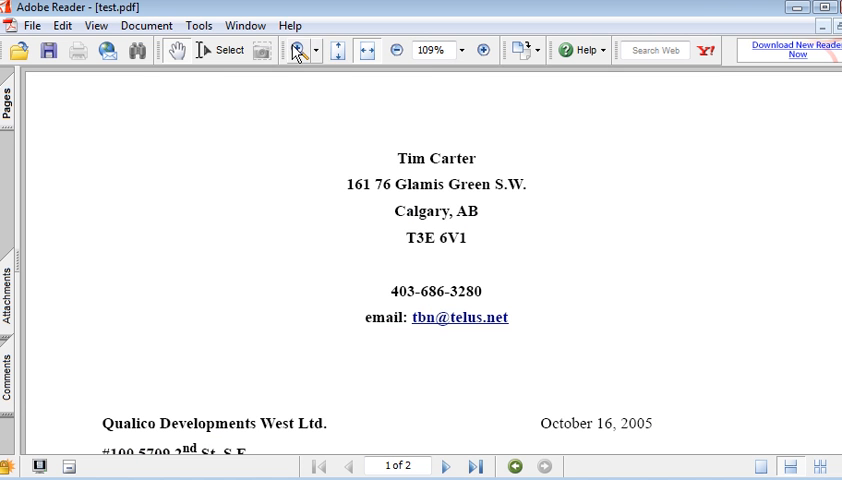
Step: Show test.pdf's security settings from the Document menu
{"action": "left_click", "coordinate": [146, 25]}
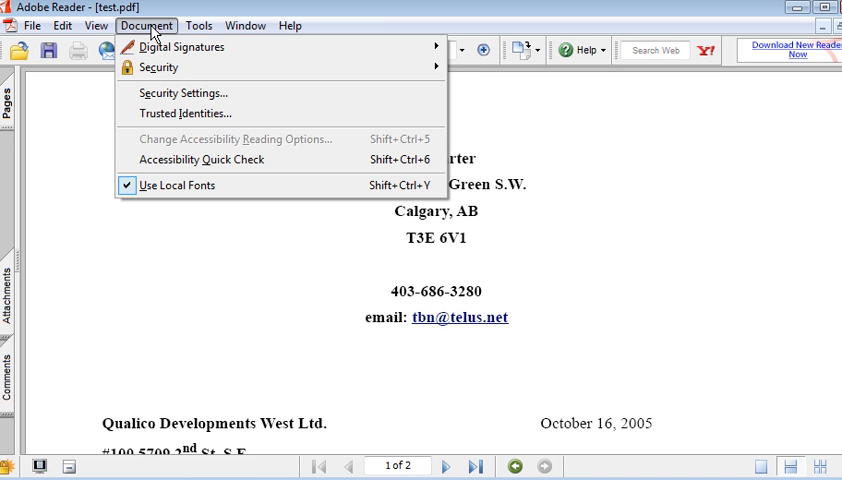
{"action": "mouse_move", "coordinate": [158, 67]}
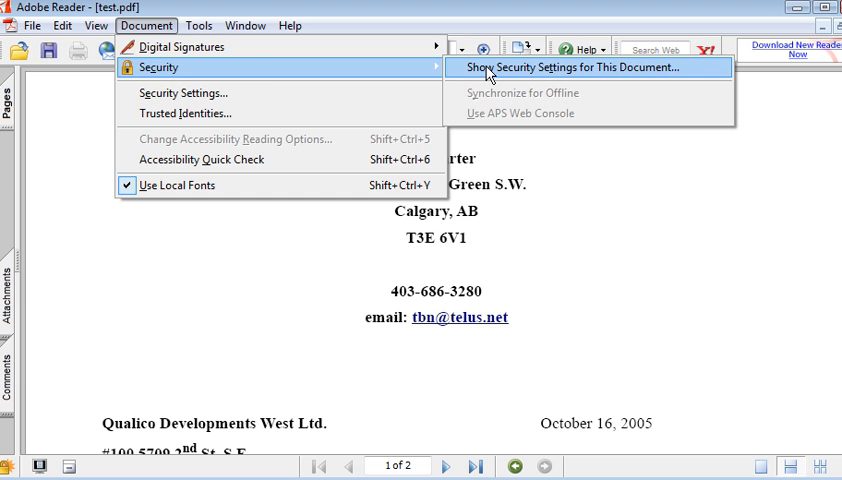
{"action": "left_click", "coordinate": [564, 67]}
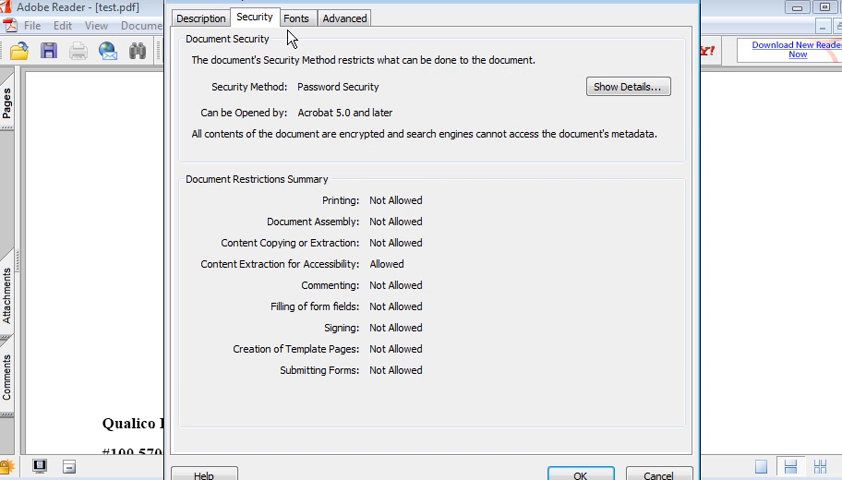
{"action": "mouse_move", "coordinate": [198, 82]}
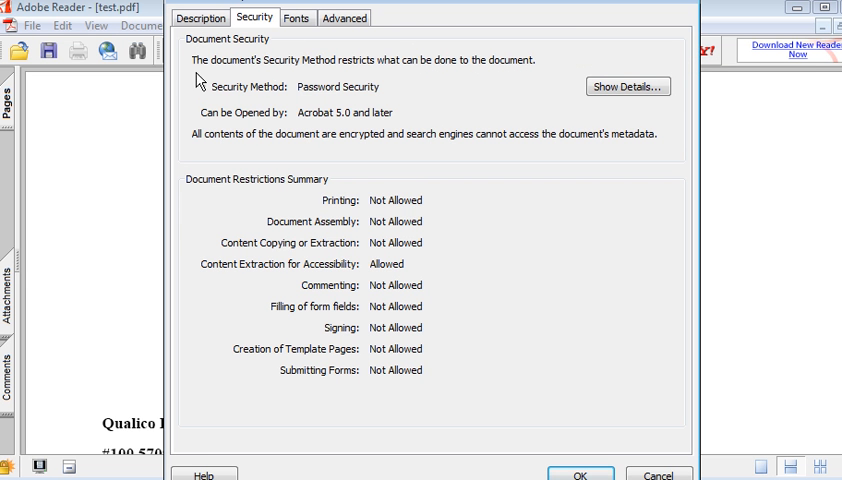
{"action": "mouse_move", "coordinate": [442, 218]}
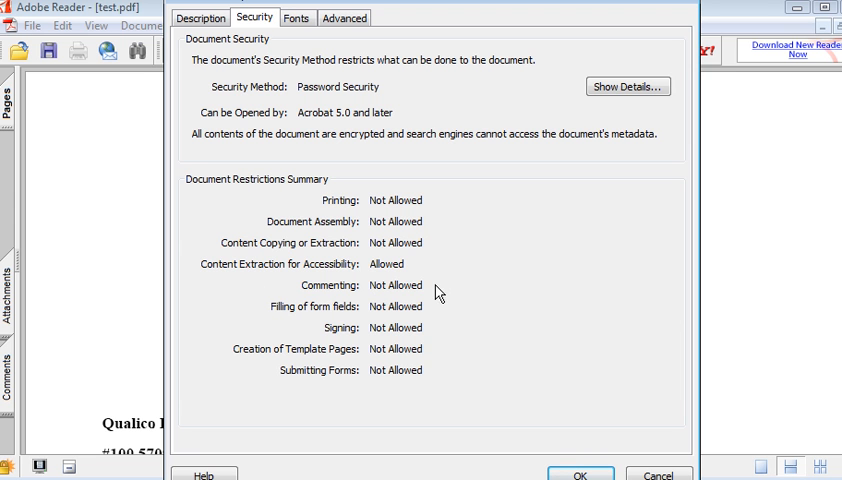
{"action": "mouse_move", "coordinate": [470, 327]}
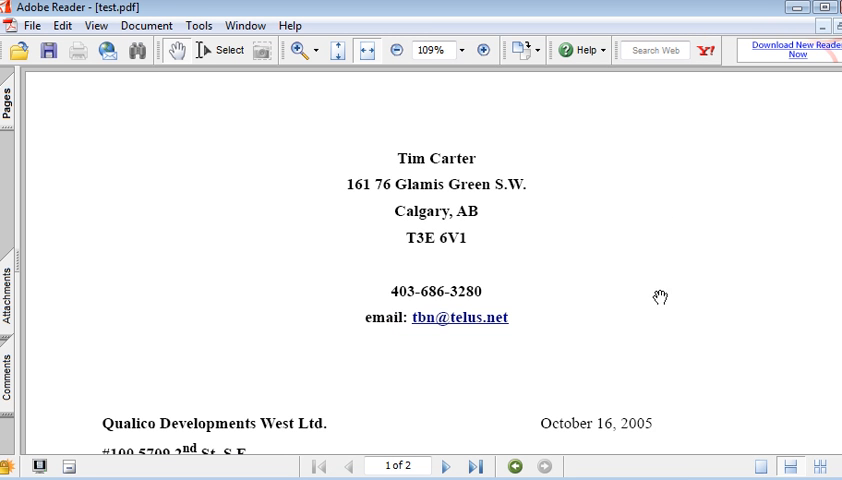
{"action": "mouse_move", "coordinate": [655, 308]}
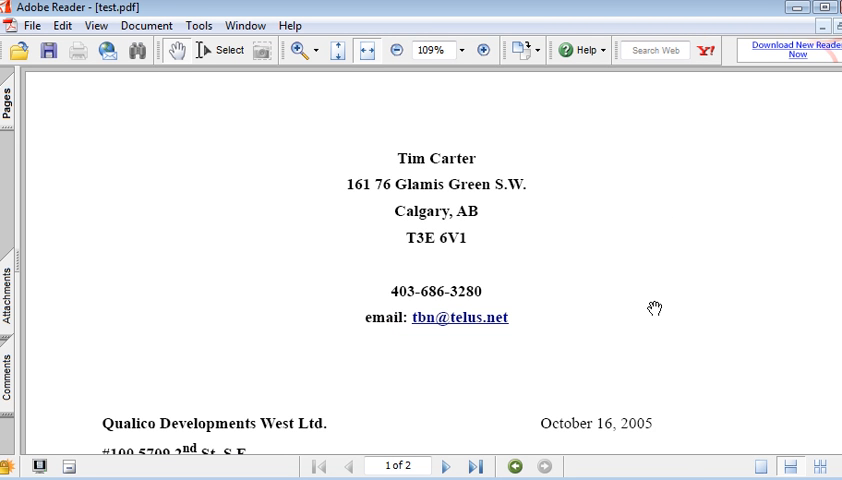
{"action": "mouse_move", "coordinate": [628, 318]}
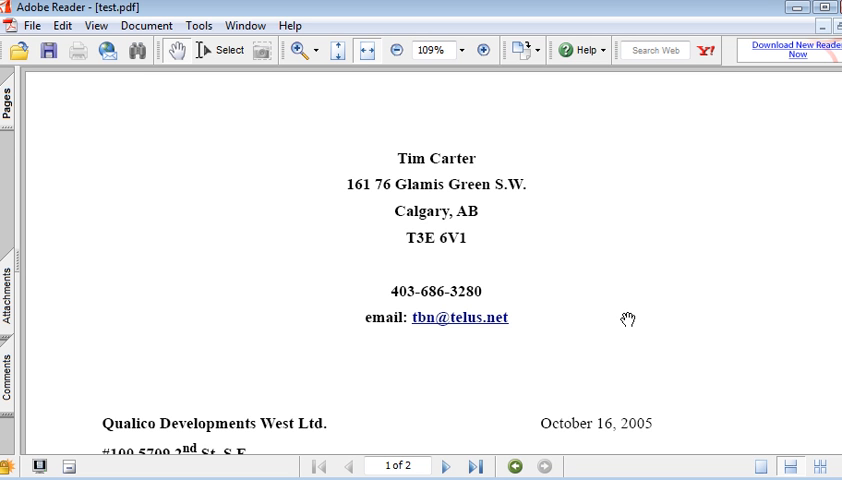